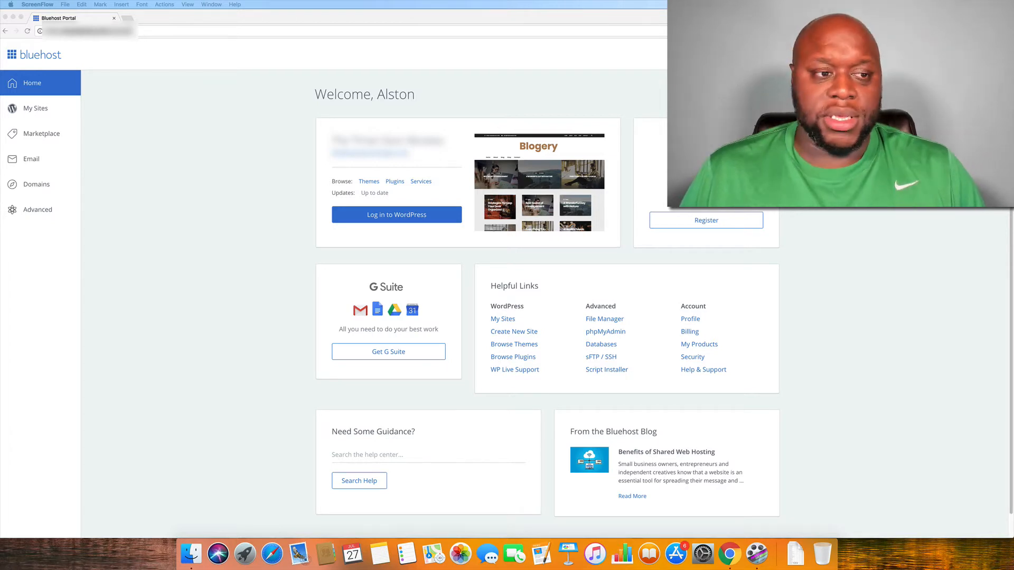
pyautogui.moveTo(452, 259)
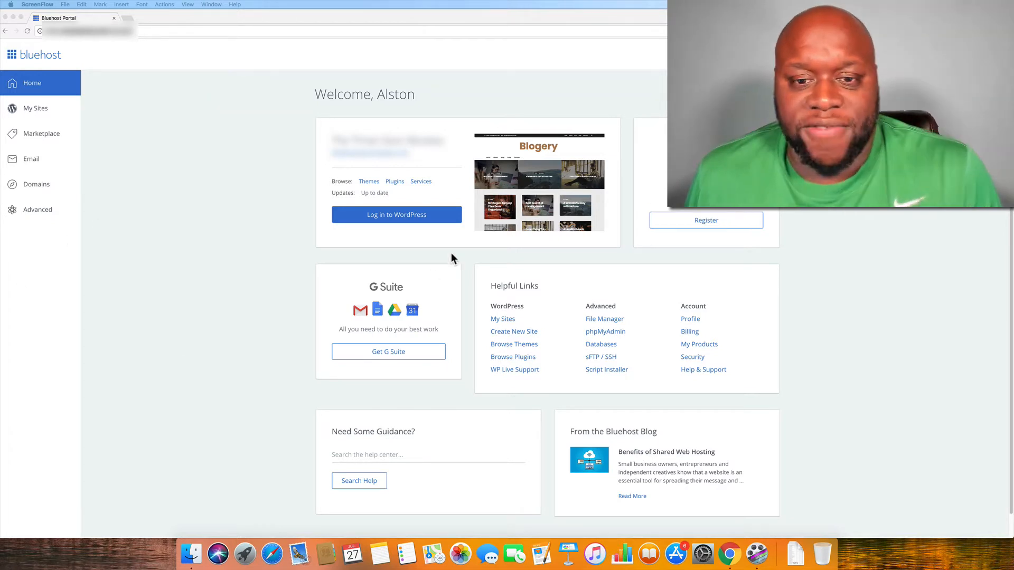
# - Load bluehost.com in a new Chrome tab
pyautogui.scroll(-3)
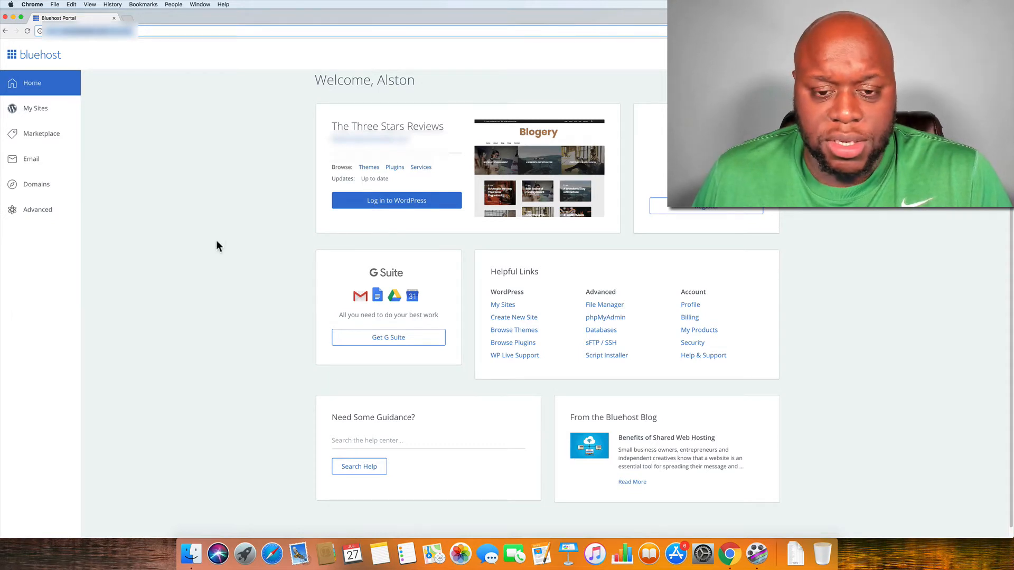
pyautogui.moveTo(164, 95)
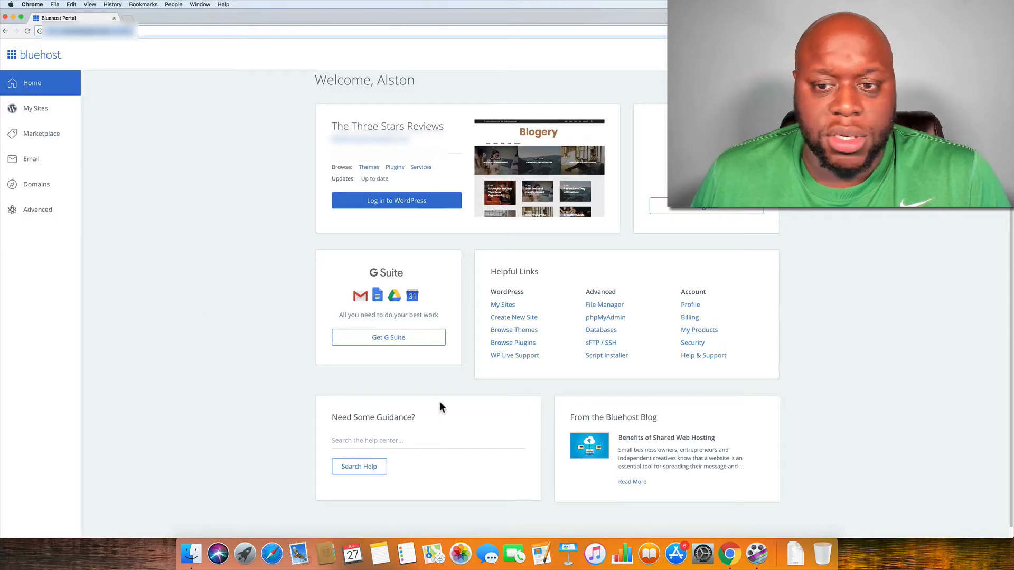
pyautogui.click(133, 18)
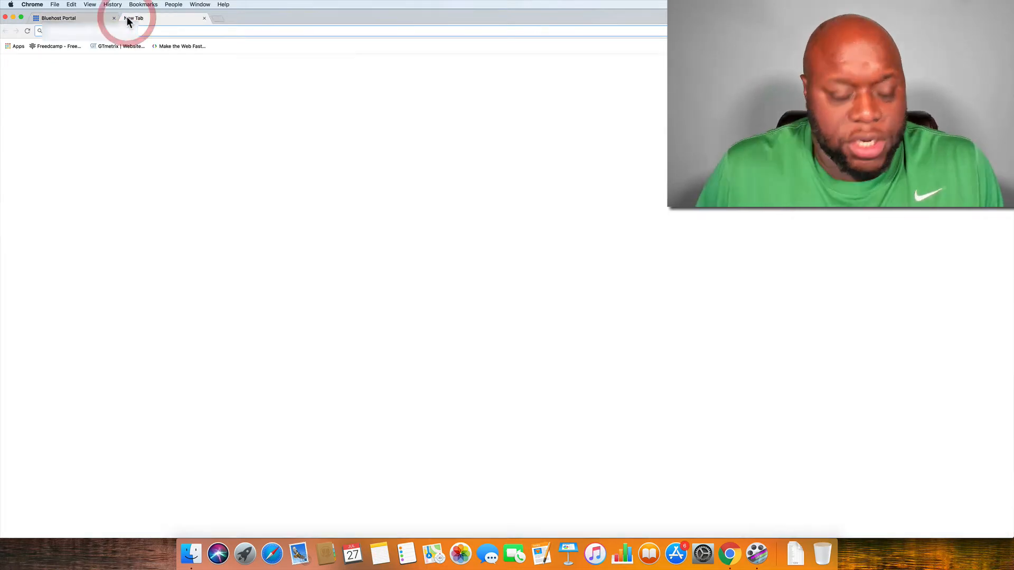
pyautogui.write('bluehost.com')
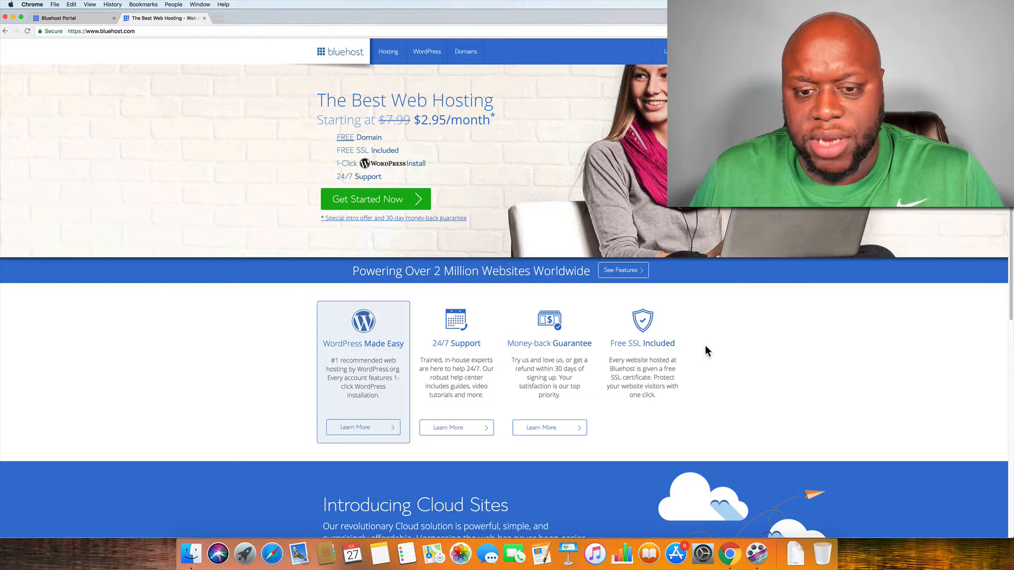
pyautogui.moveTo(698, 319)
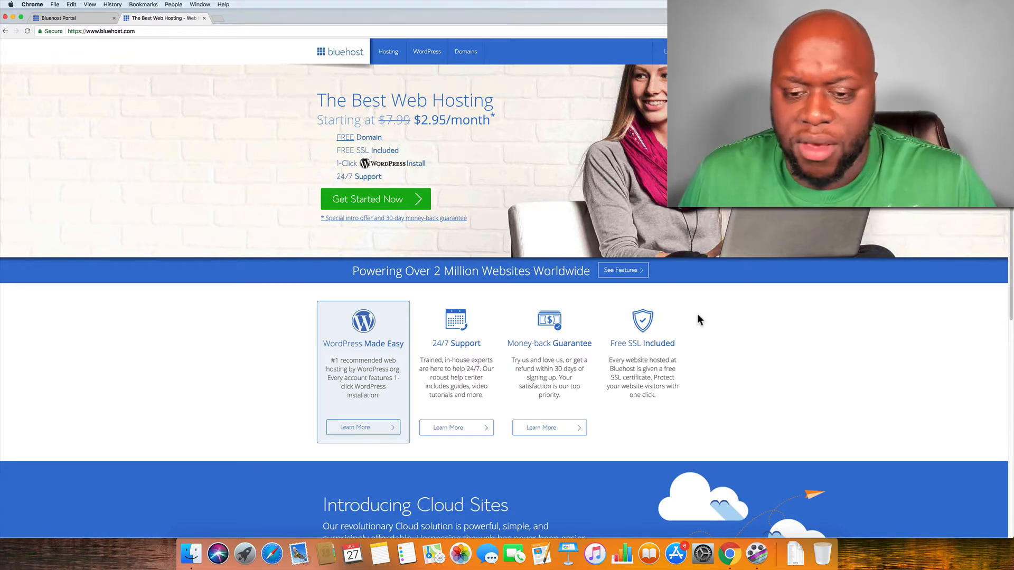
pyautogui.moveTo(704, 317)
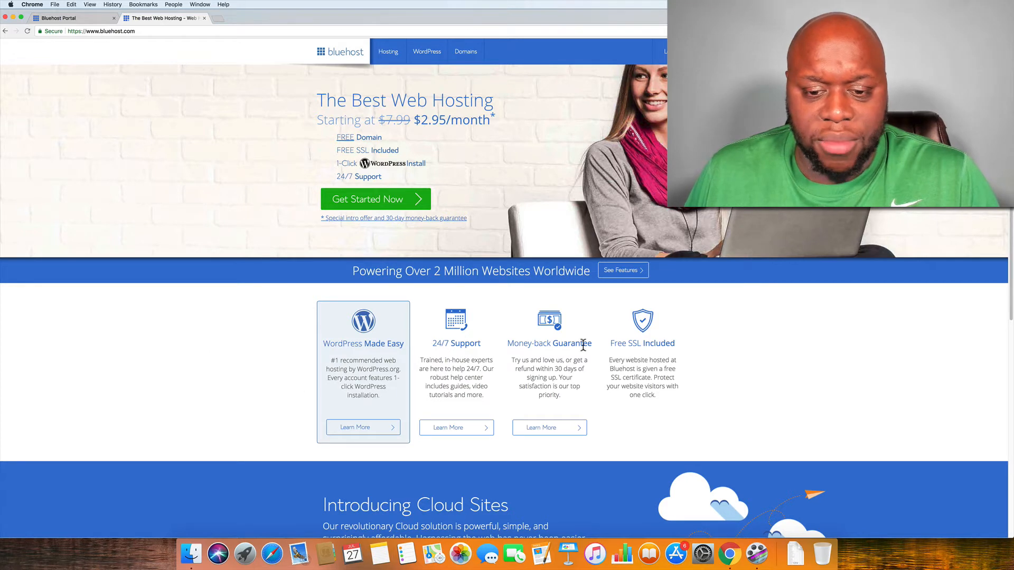
pyautogui.moveTo(312, 268)
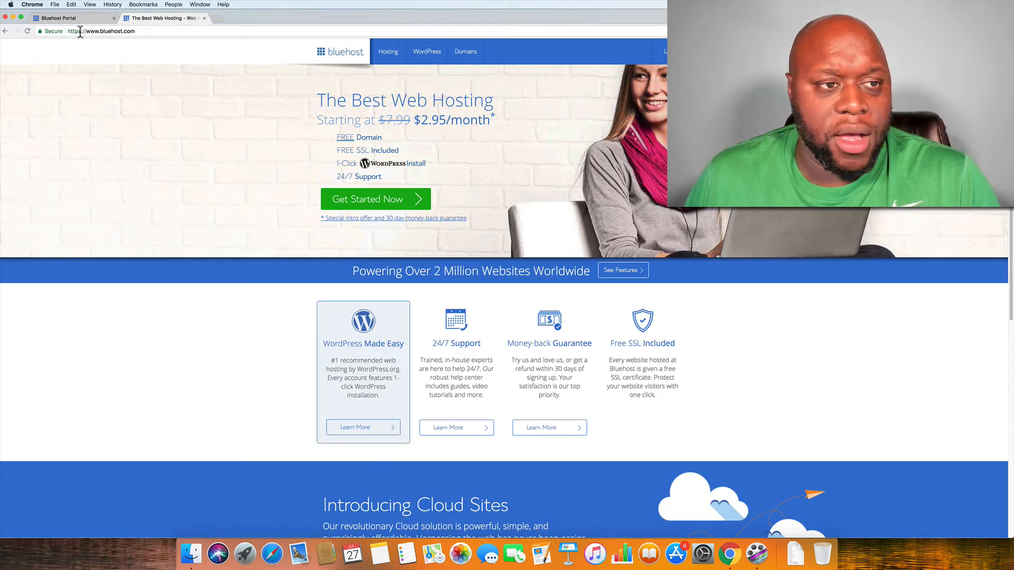
# - Switch back to the Bluehost Portal tab showing the Home dashboard
pyautogui.click(58, 17)
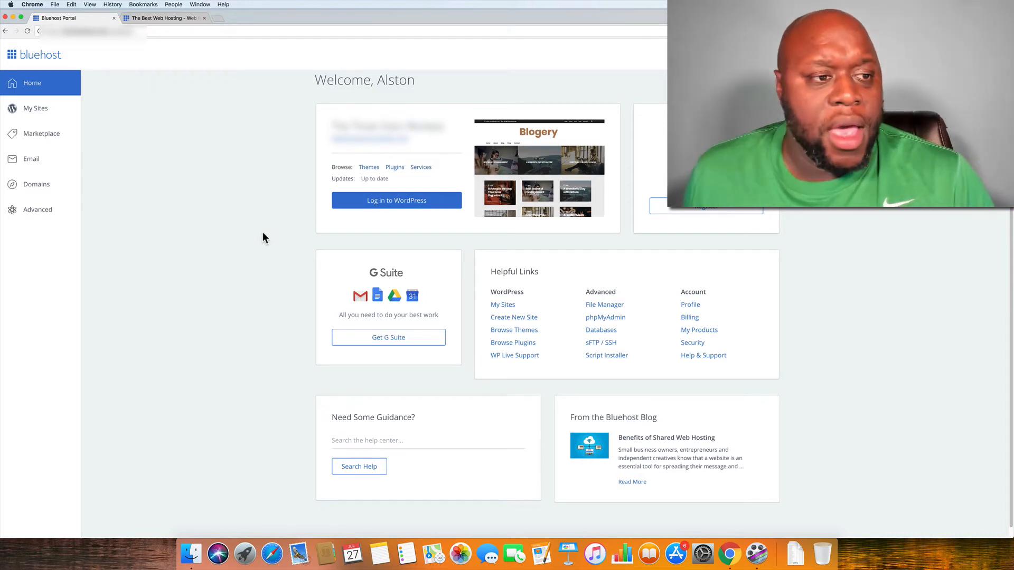
pyautogui.moveTo(251, 254)
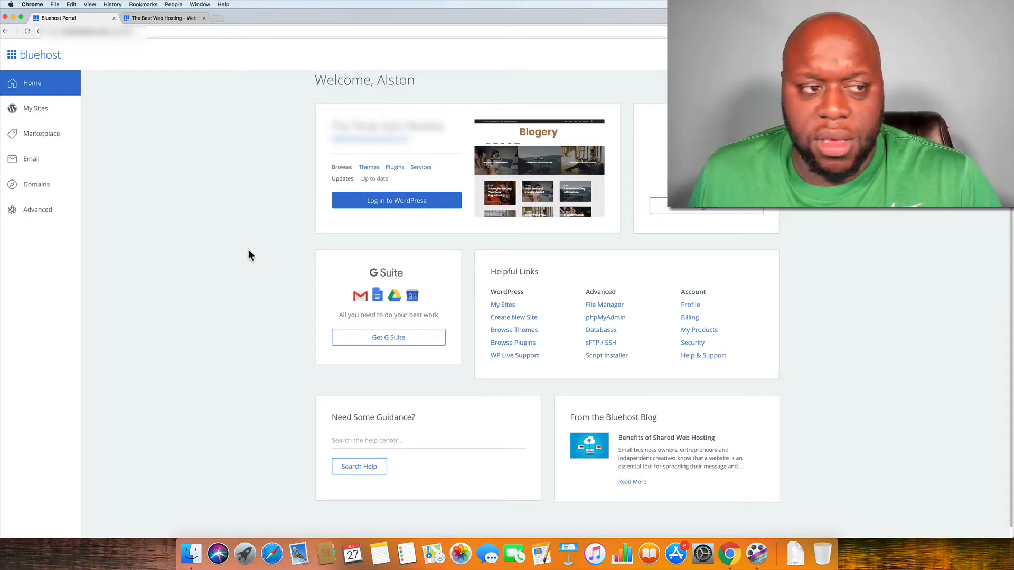
pyautogui.moveTo(300, 275)
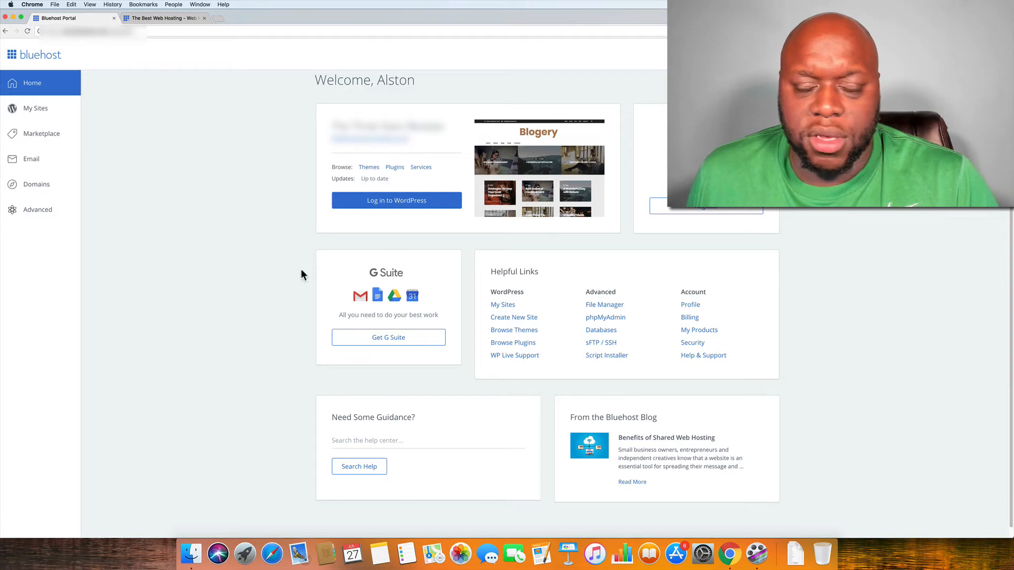
pyautogui.moveTo(278, 297)
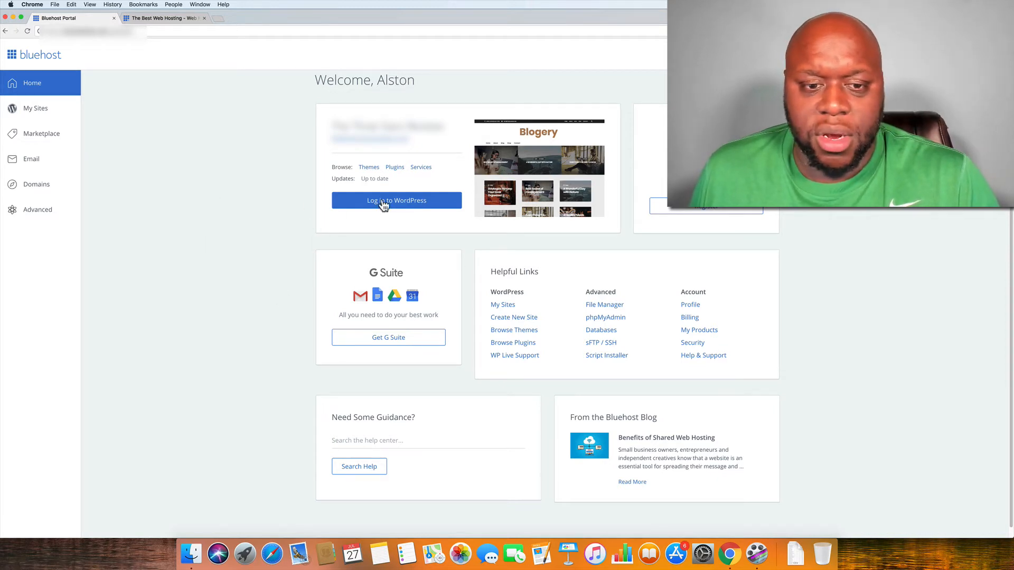
pyautogui.moveTo(174, 387)
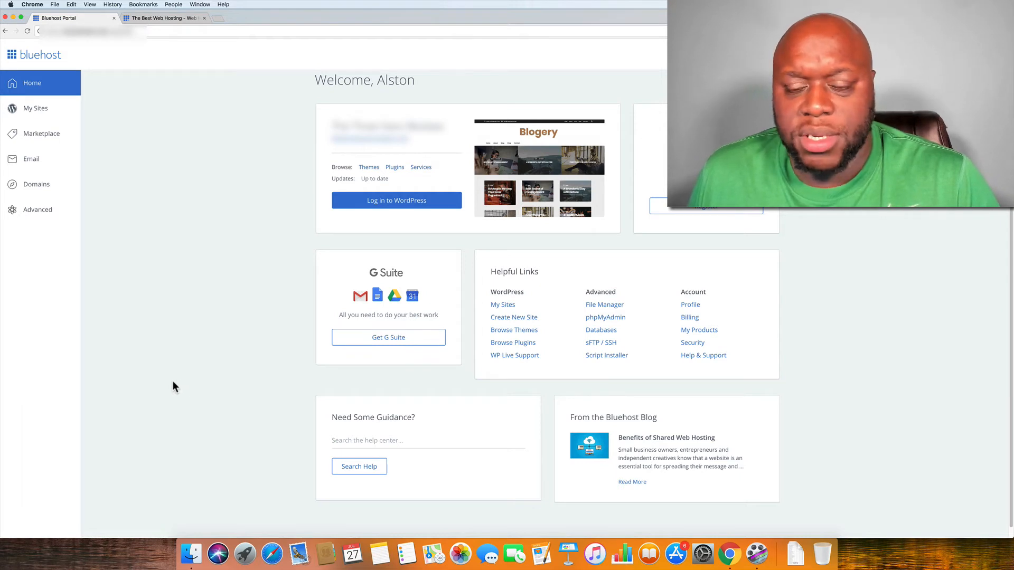
pyautogui.moveTo(191, 379)
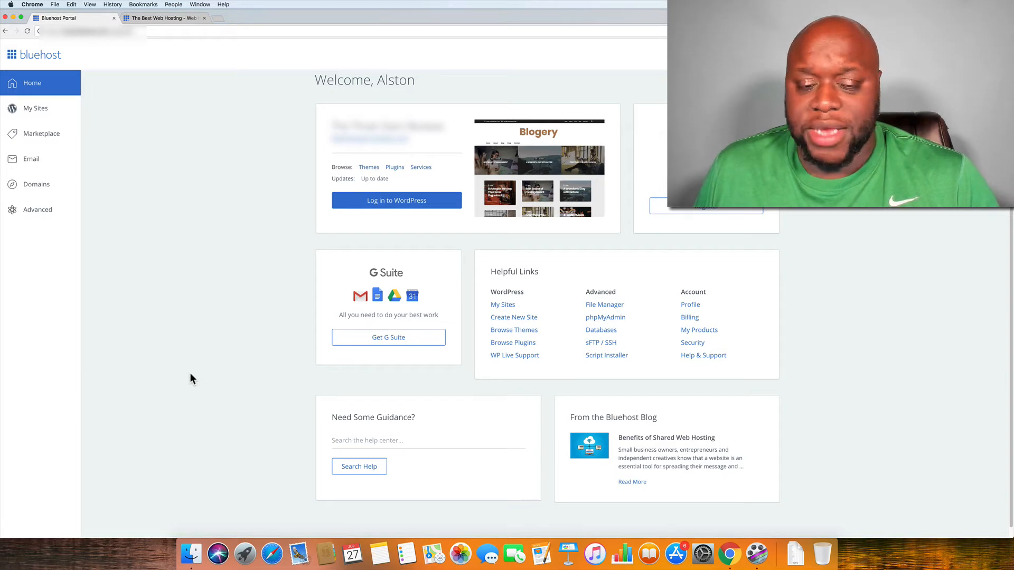
pyautogui.moveTo(266, 379)
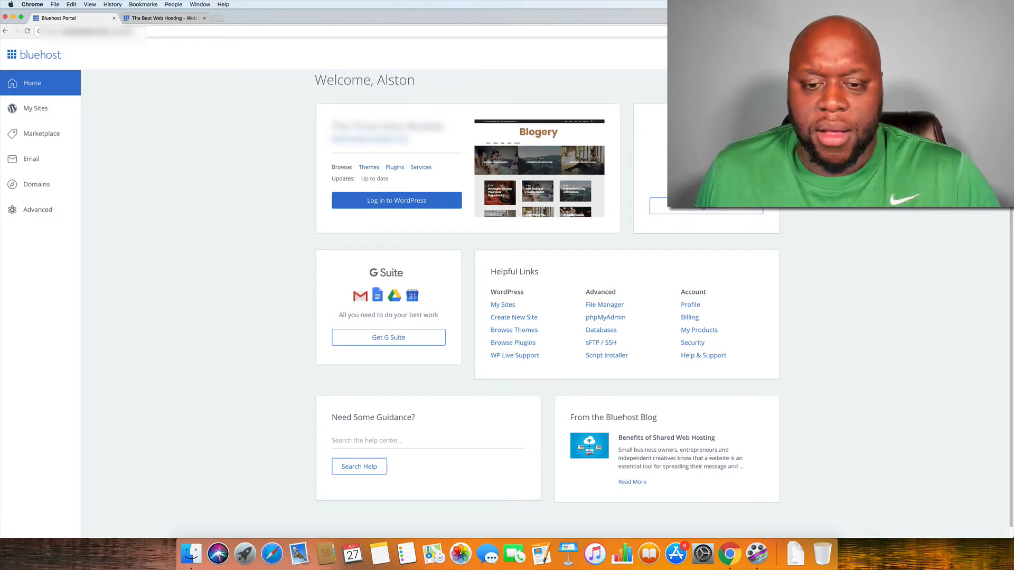
pyautogui.moveTo(606, 355)
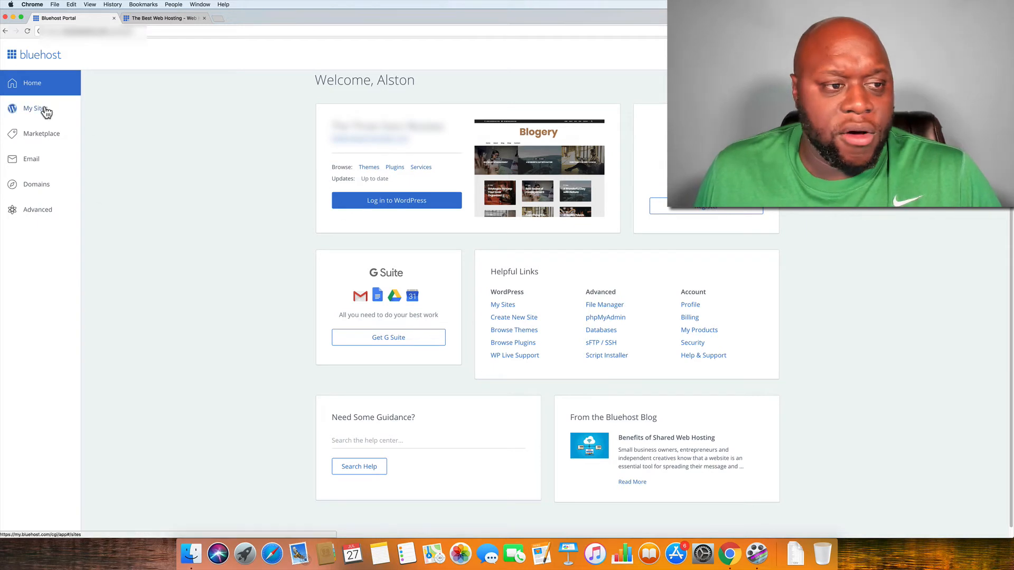
# - Check My Sites for the single WordPress site, then go to Marketplace
pyautogui.click(35, 107)
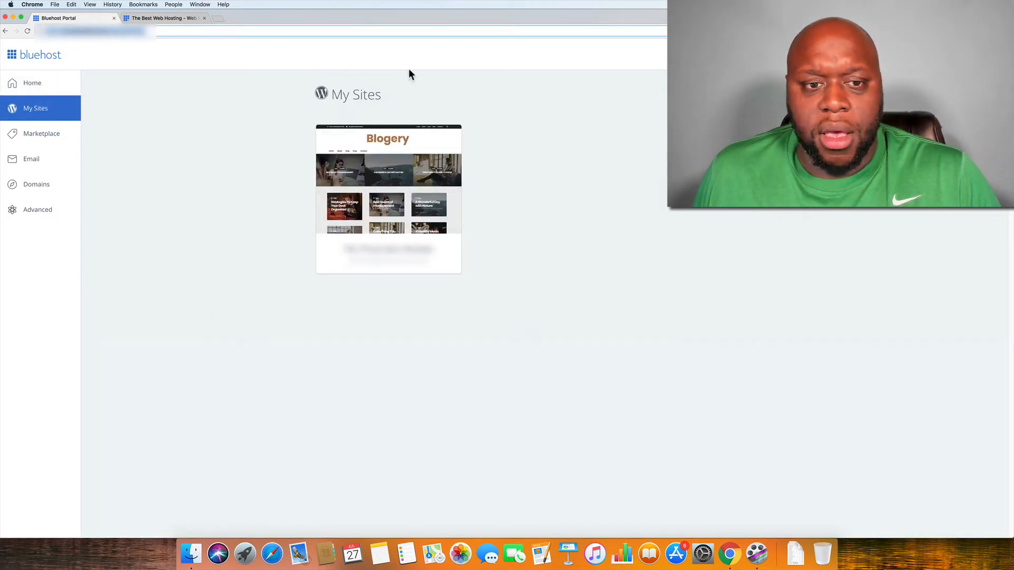
pyautogui.moveTo(509, 210)
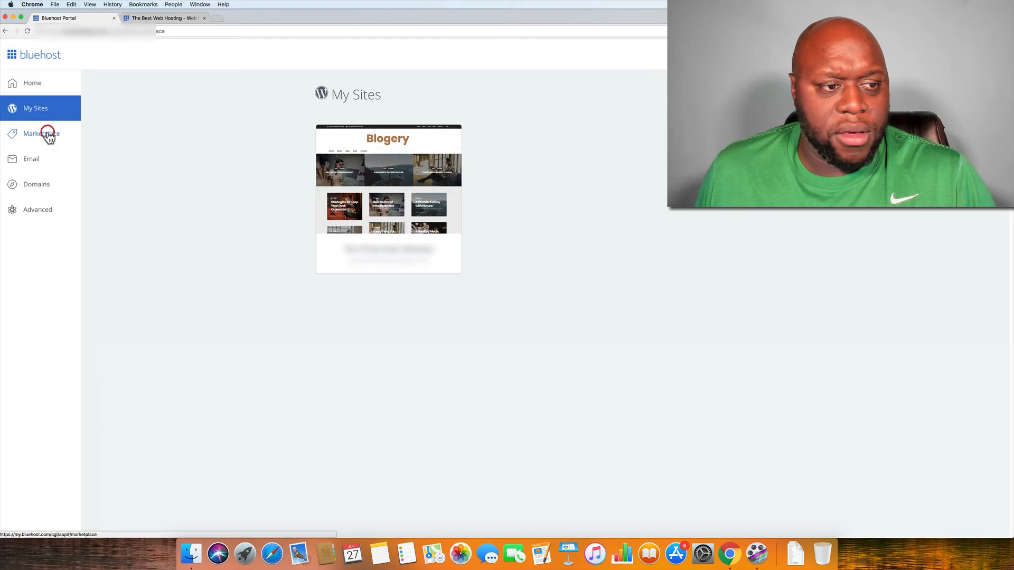
pyautogui.click(40, 133)
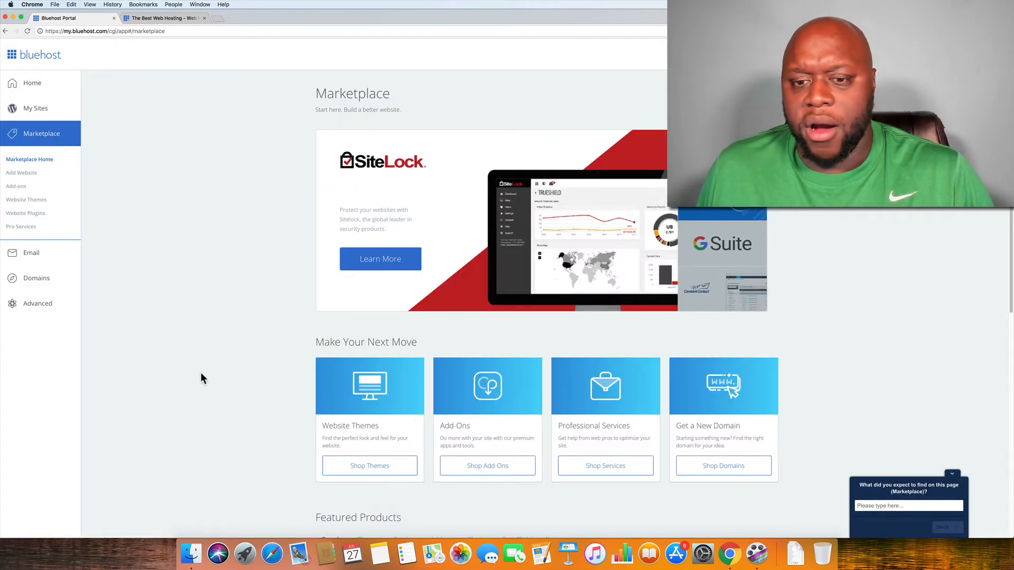
# - Scroll Marketplace Home down past Make Your Next Move to Featured Products
pyautogui.scroll(-3)
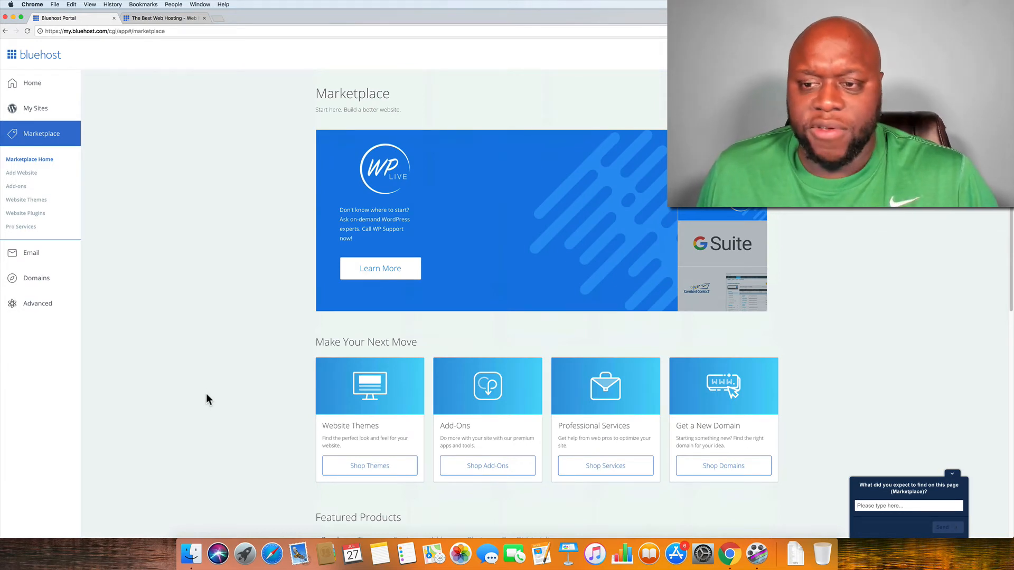
pyautogui.moveTo(216, 395)
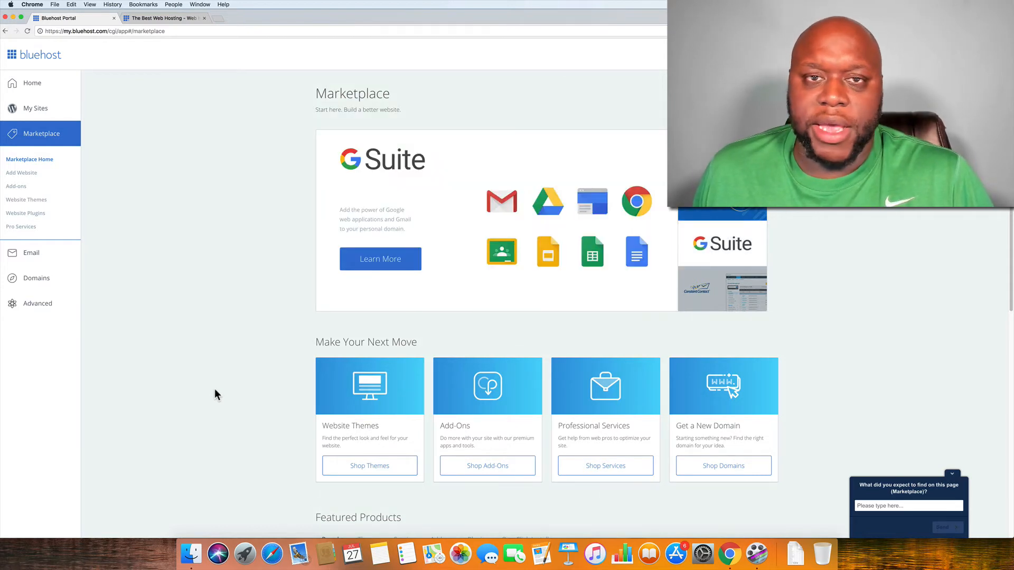
pyautogui.scroll(-3)
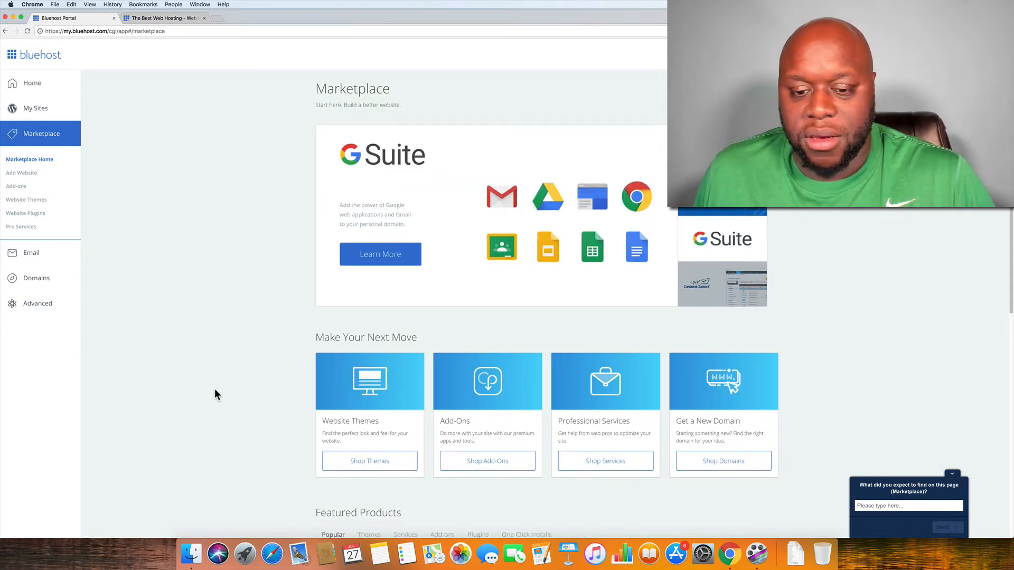
pyautogui.scroll(-3)
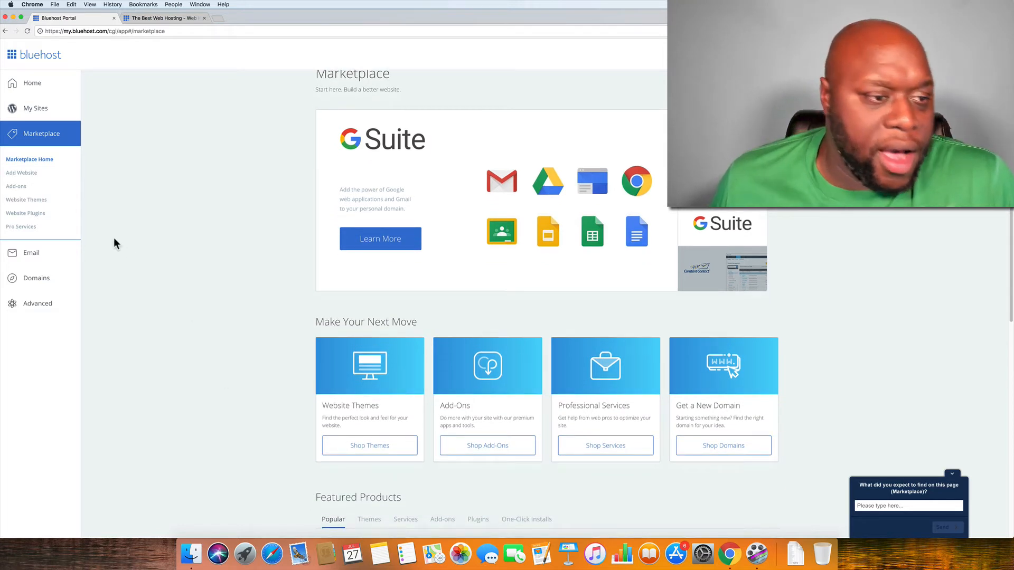
pyautogui.moveTo(16, 190)
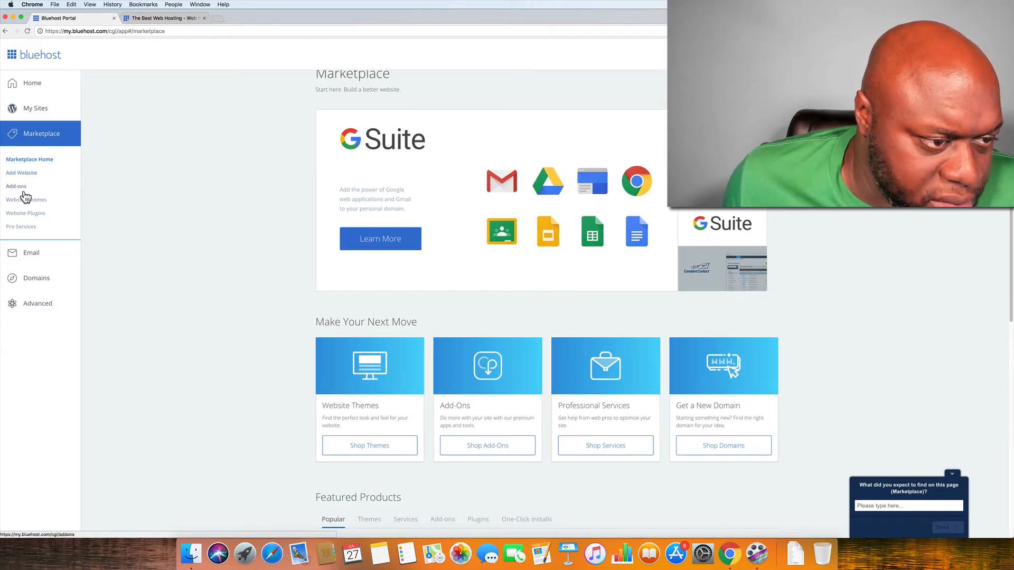
# - Browse the whole Add-ons list, from SEO Tools down to Pay Per Click
pyautogui.click(15, 187)
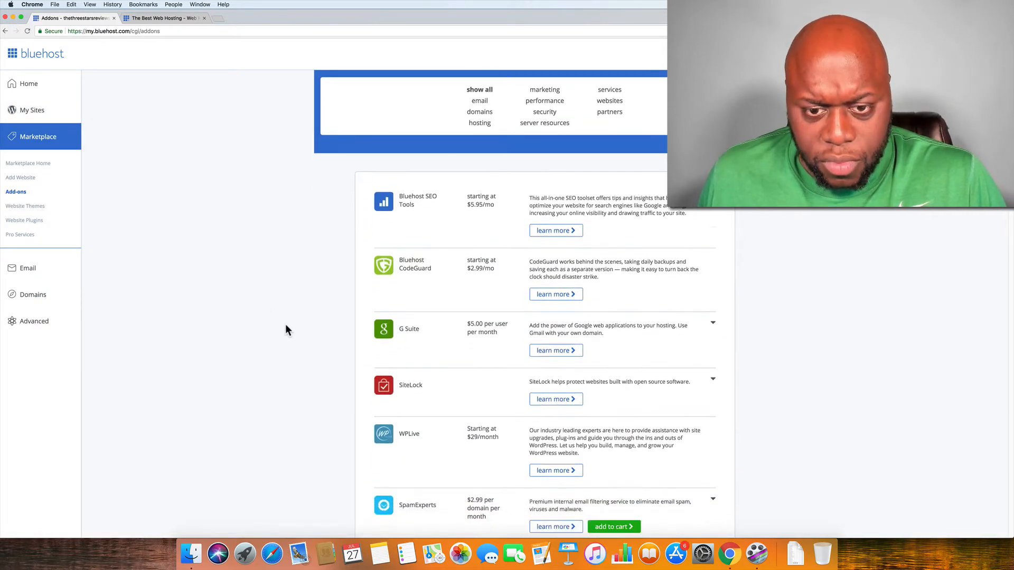
pyautogui.scroll(-3)
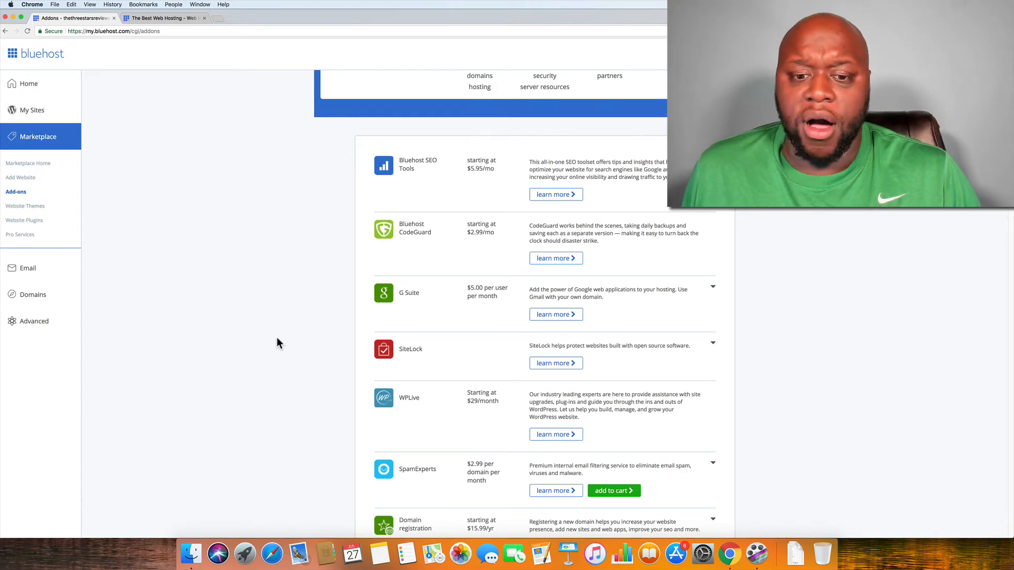
pyautogui.scroll(-3)
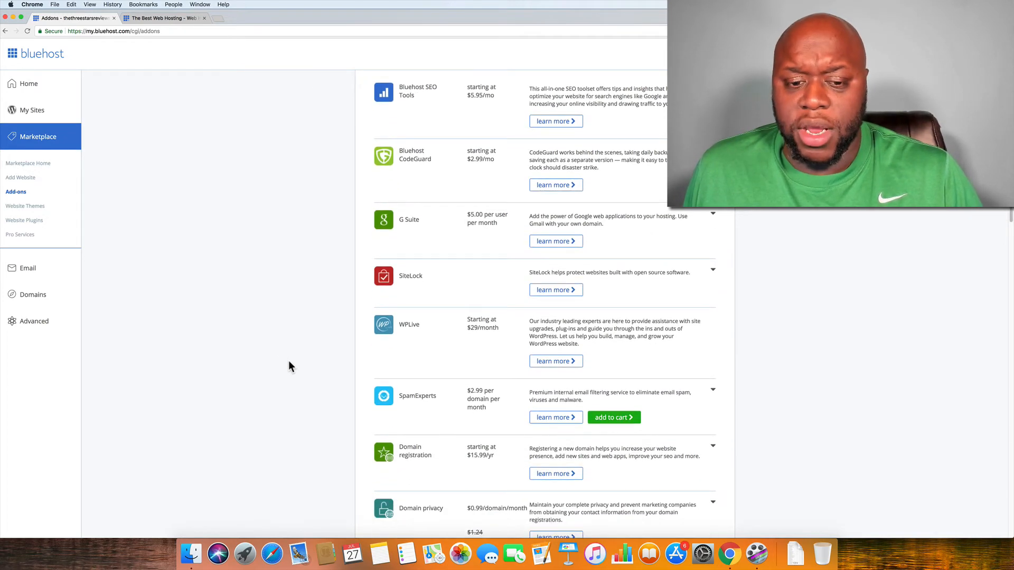
pyautogui.scroll(-3)
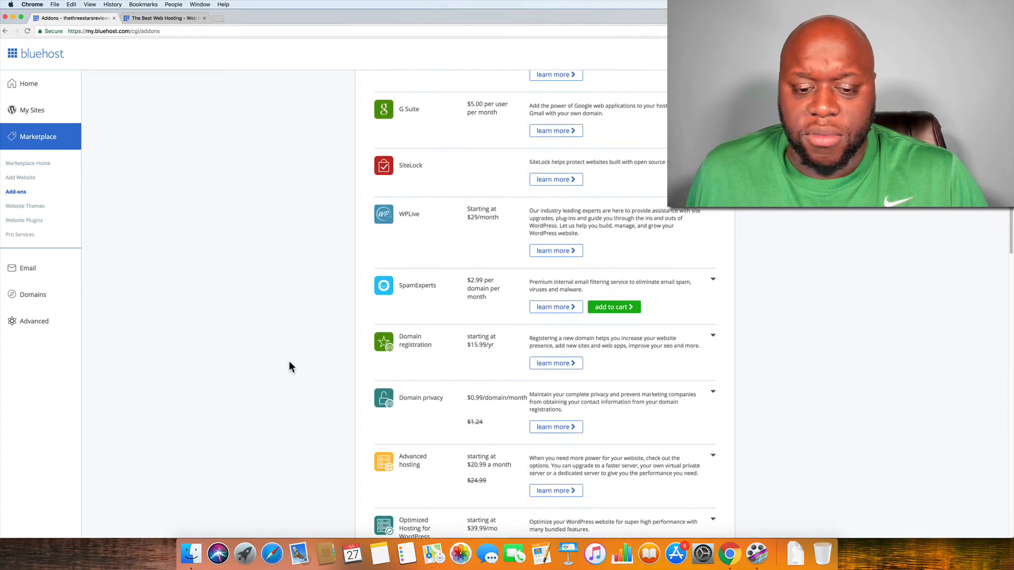
pyautogui.scroll(-3)
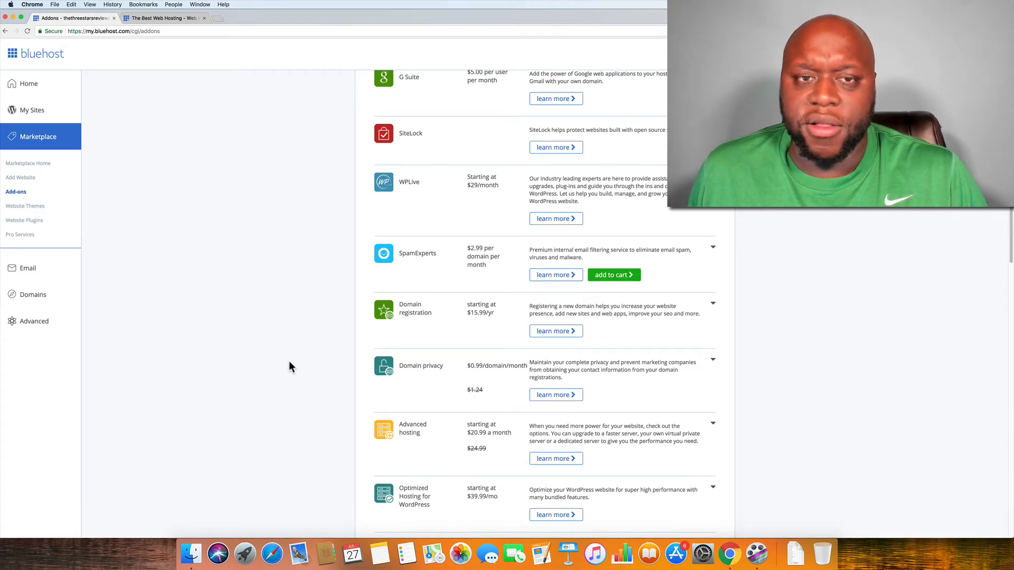
pyautogui.moveTo(261, 368)
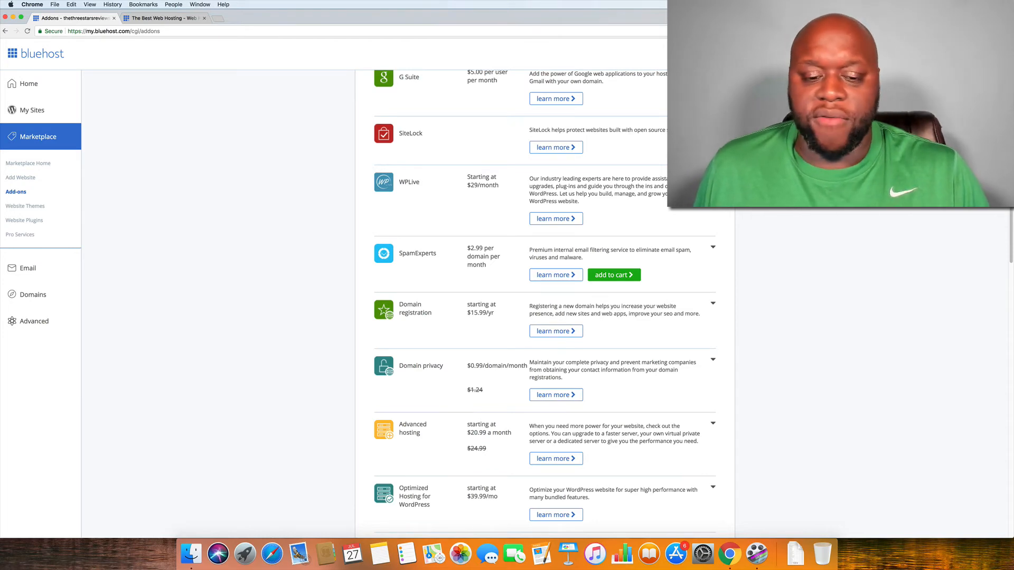
pyautogui.scroll(-3)
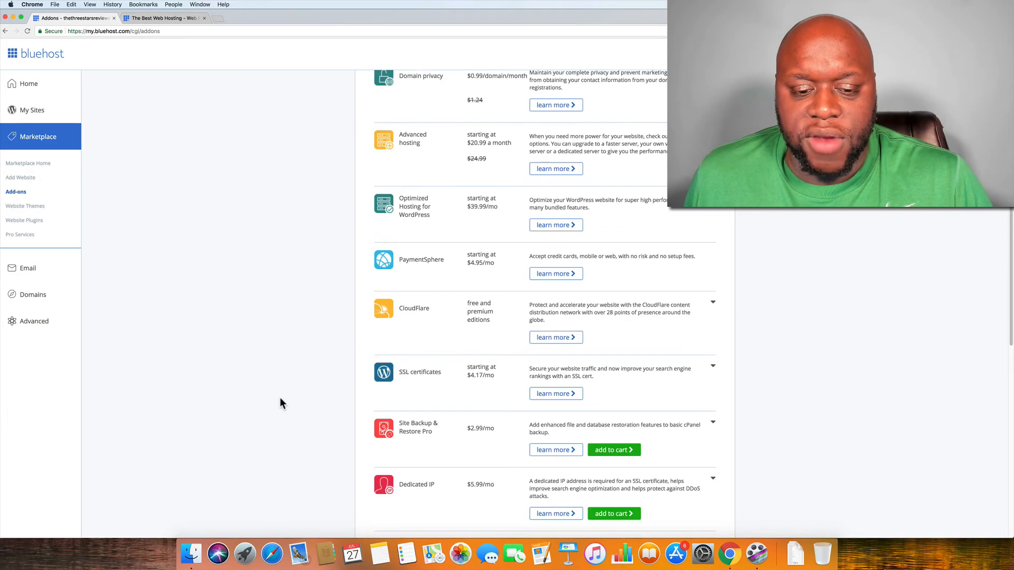
pyautogui.scroll(-3)
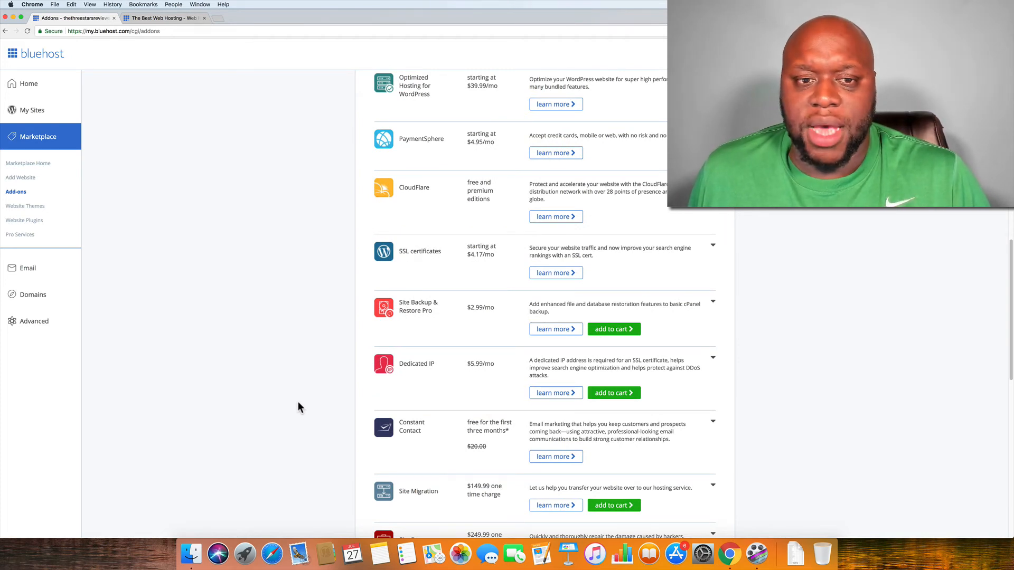
pyautogui.moveTo(270, 424)
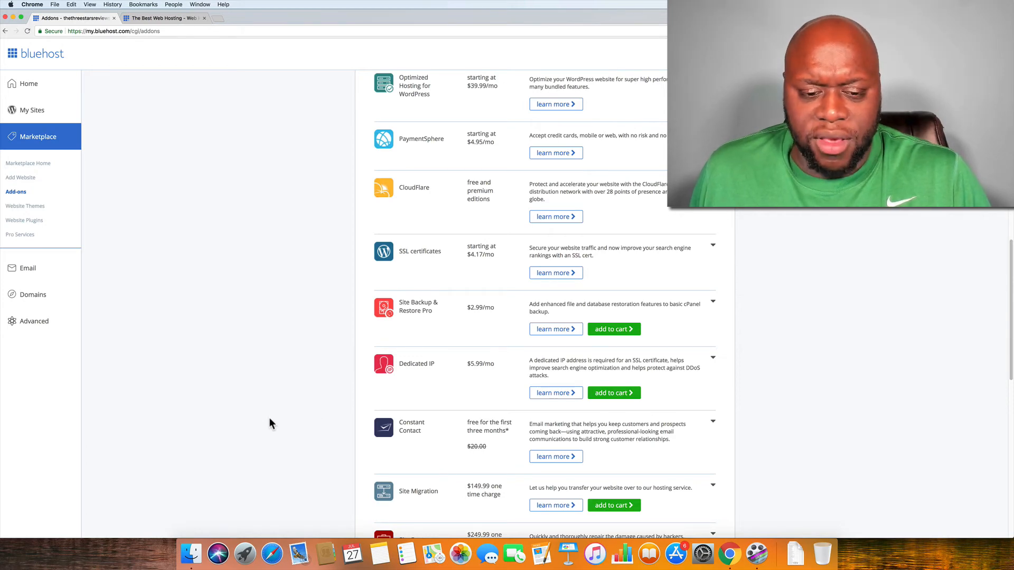
pyautogui.scroll(-3)
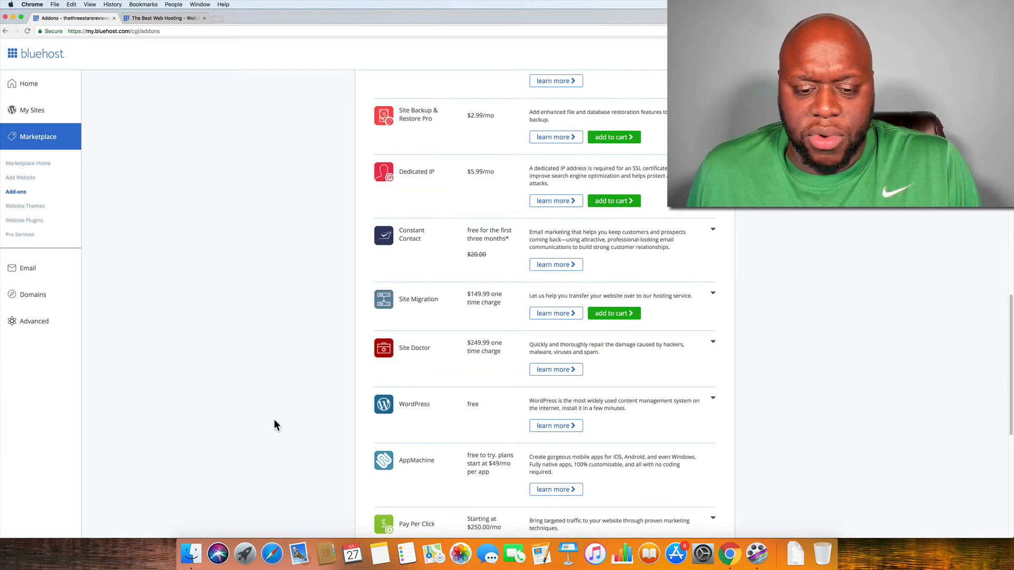
pyautogui.scroll(-3)
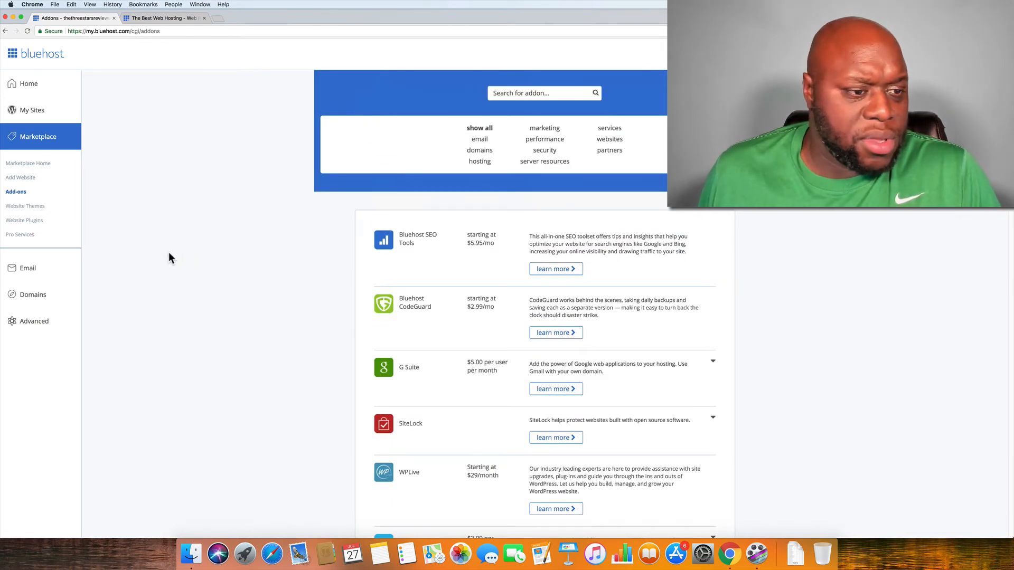
pyautogui.moveTo(305, 337)
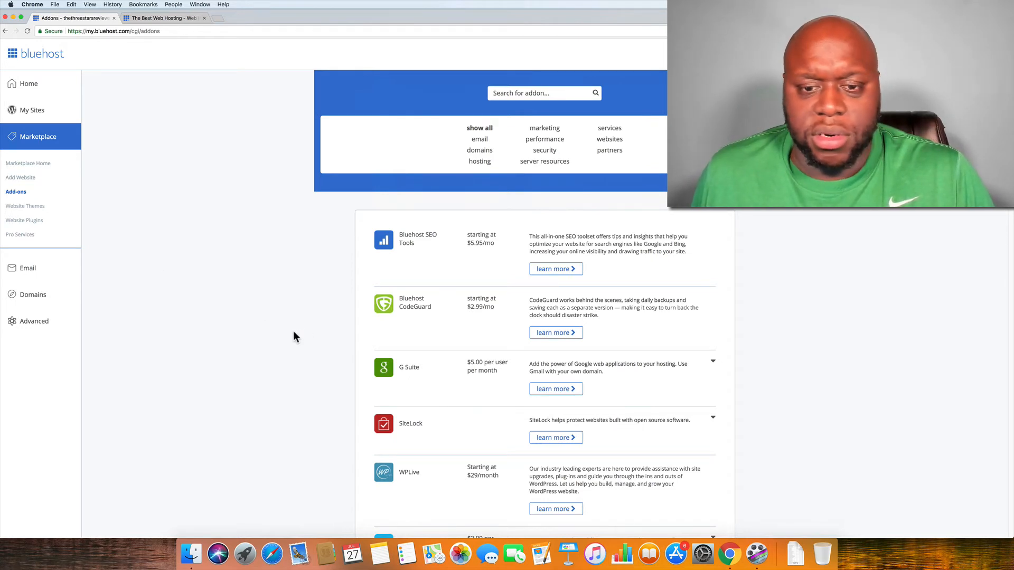
pyautogui.moveTo(206, 297)
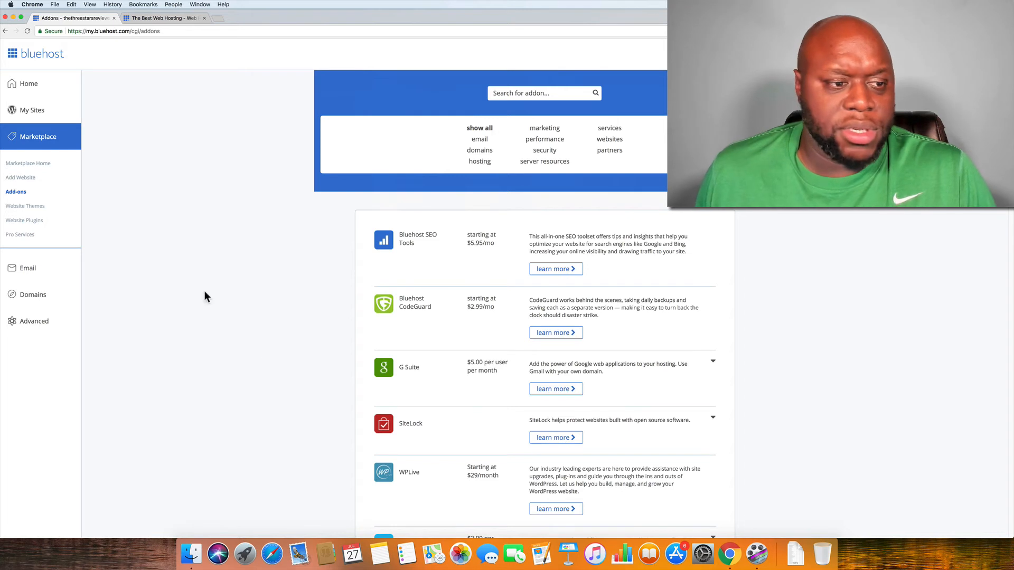
pyautogui.click(26, 206)
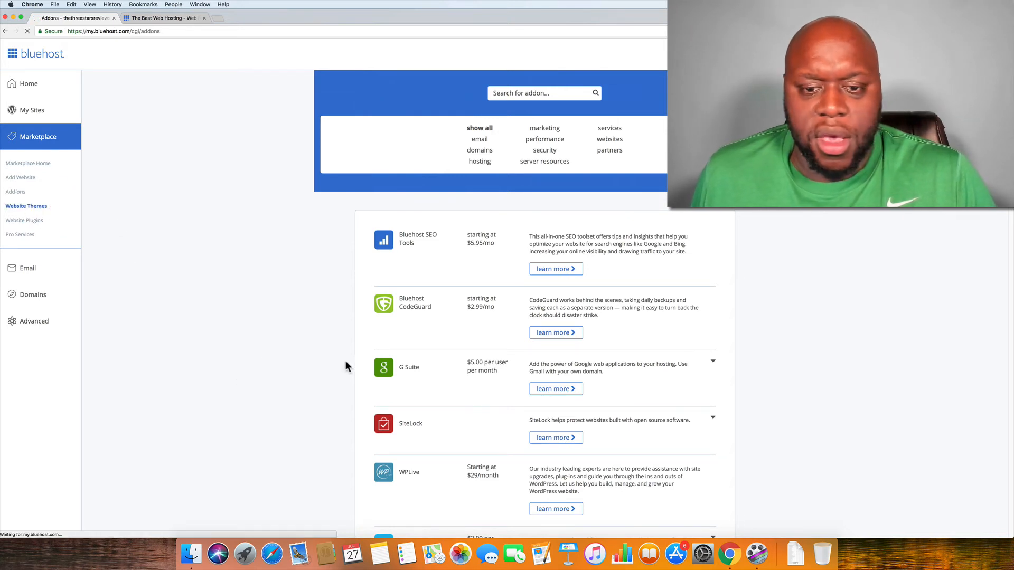
pyautogui.click(26, 205)
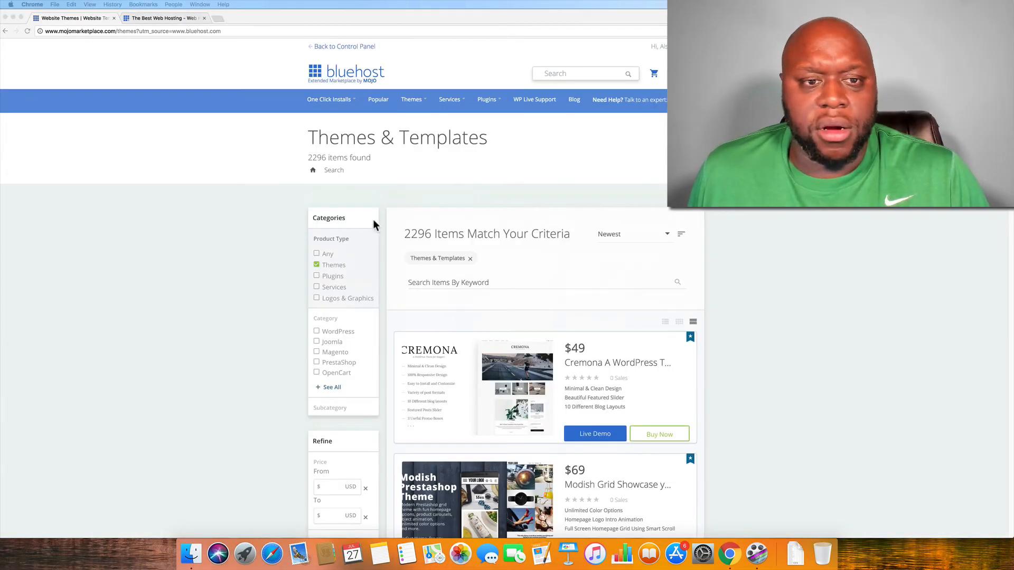
pyautogui.moveTo(18, 43)
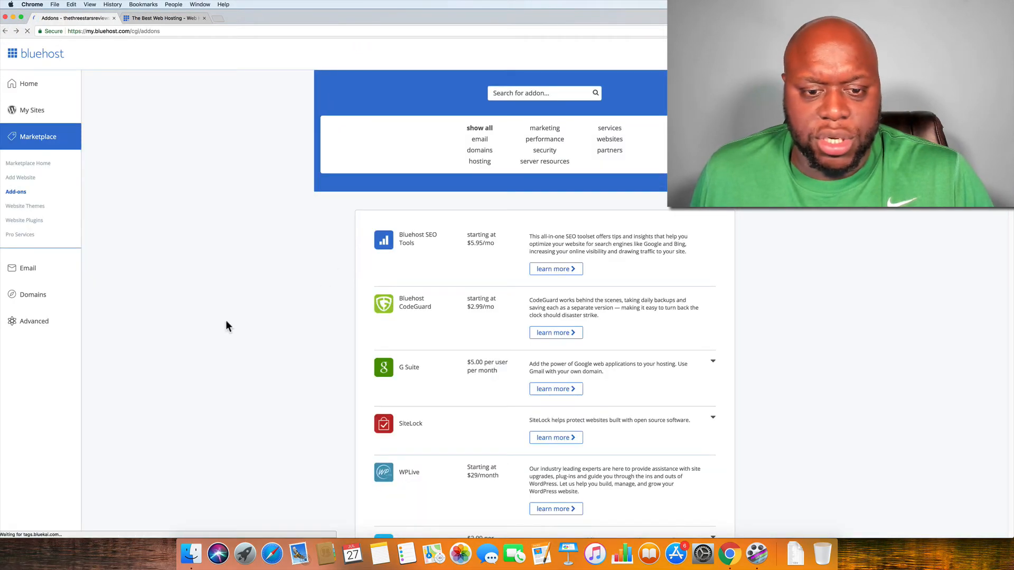
pyautogui.moveTo(28, 268)
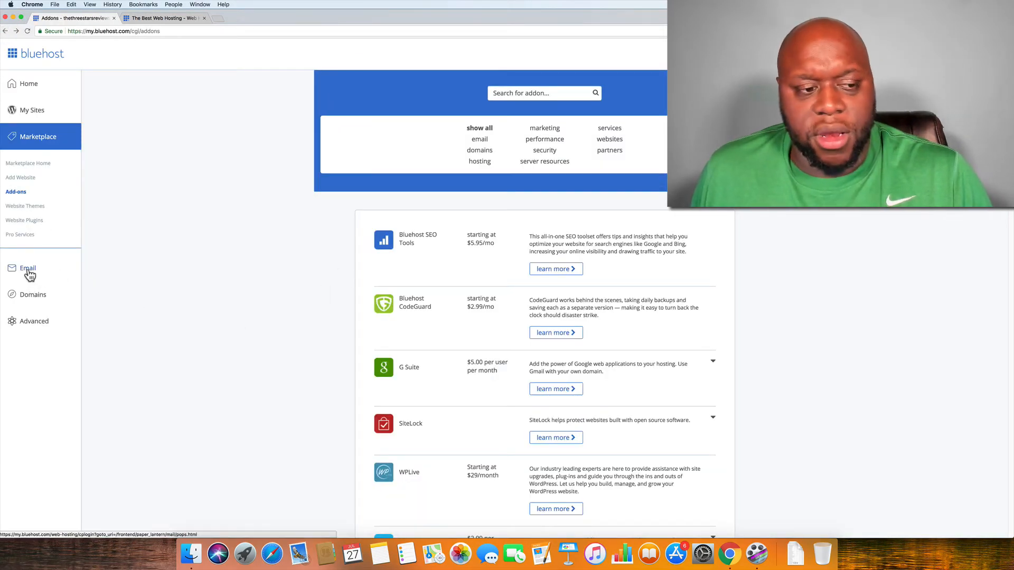
# - View the cPanel Add Email Account form with its 500 MB default quota
pyautogui.click(28, 267)
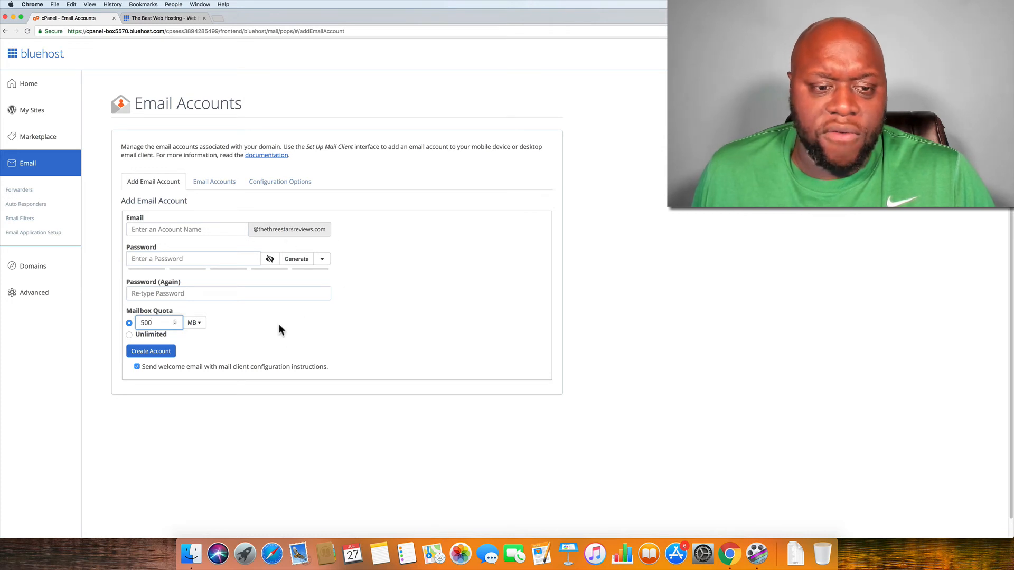
pyautogui.moveTo(377, 362)
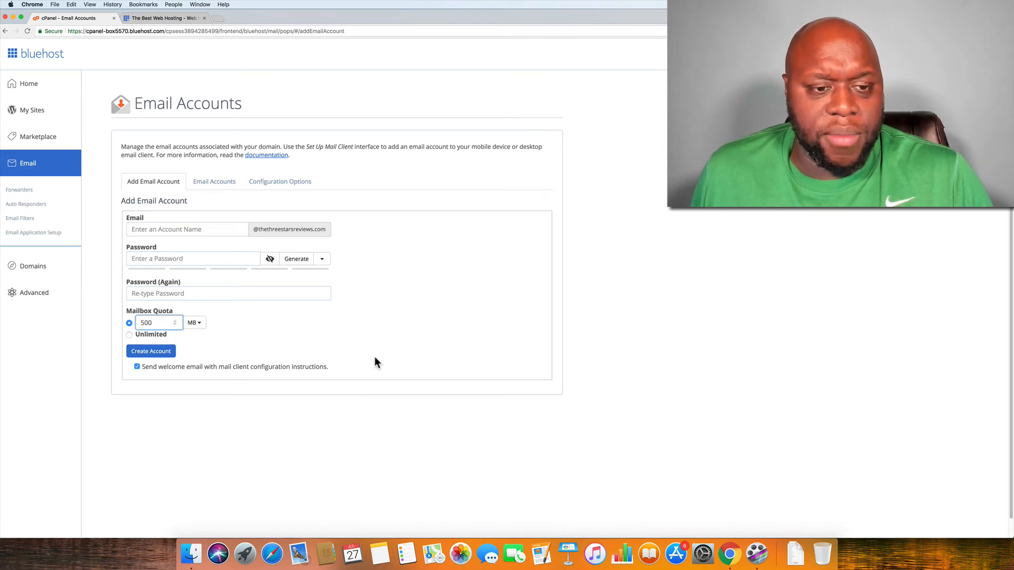
pyautogui.moveTo(371, 388)
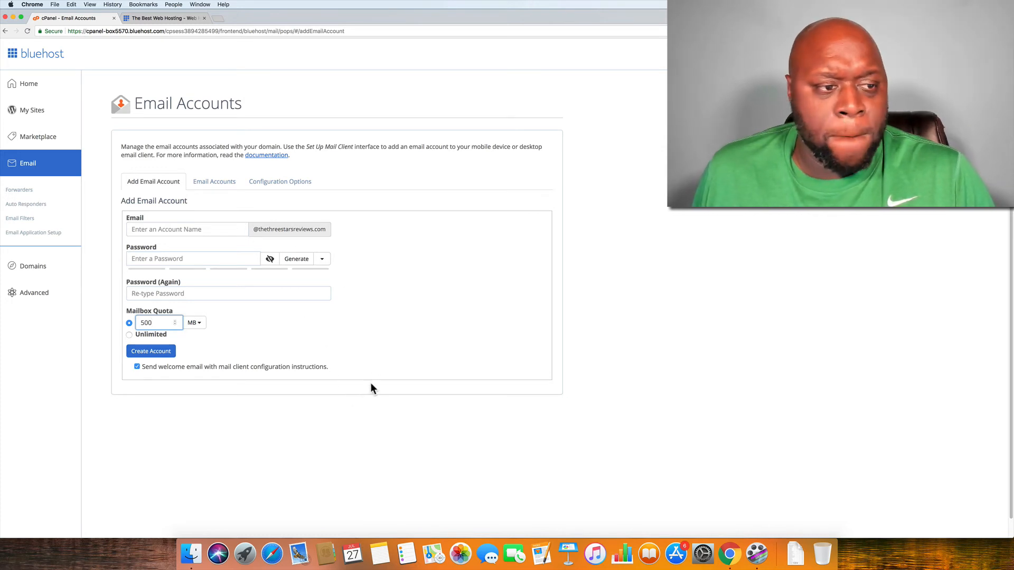
pyautogui.click(33, 266)
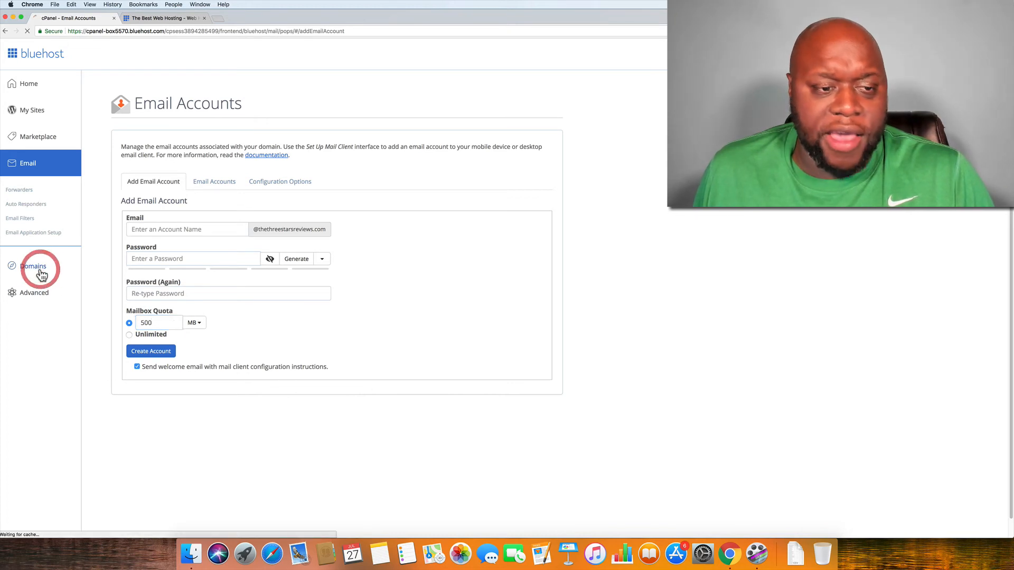
# - Review the Domain Manager summary and single primary domain, then return Home
pyautogui.click(33, 266)
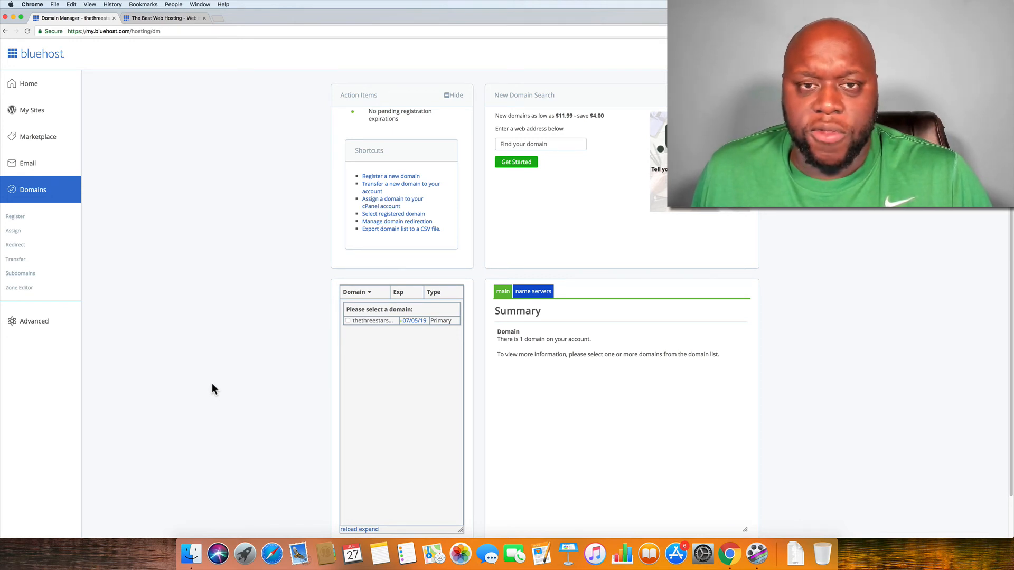
pyautogui.moveTo(251, 400)
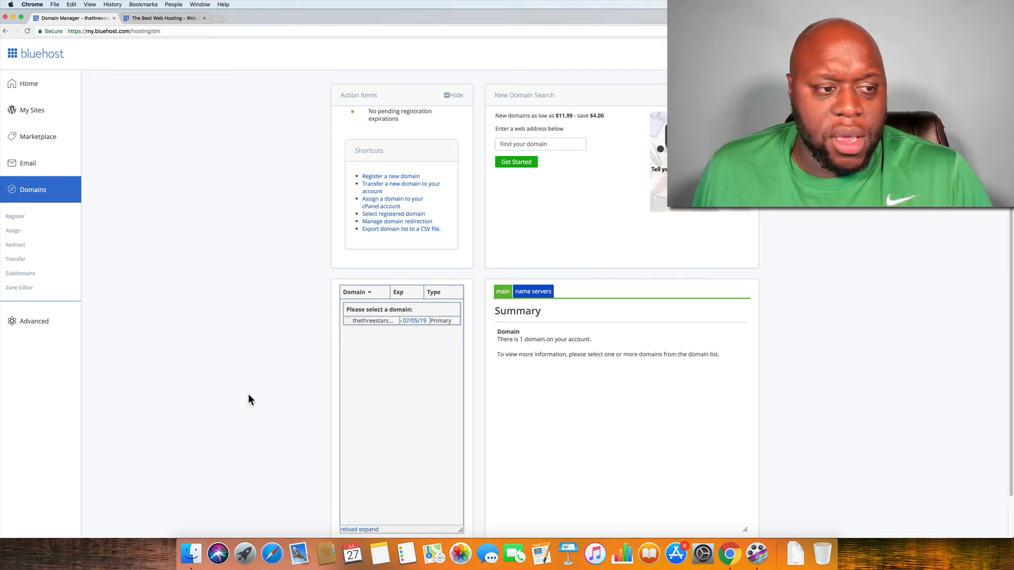
pyautogui.scroll(-3)
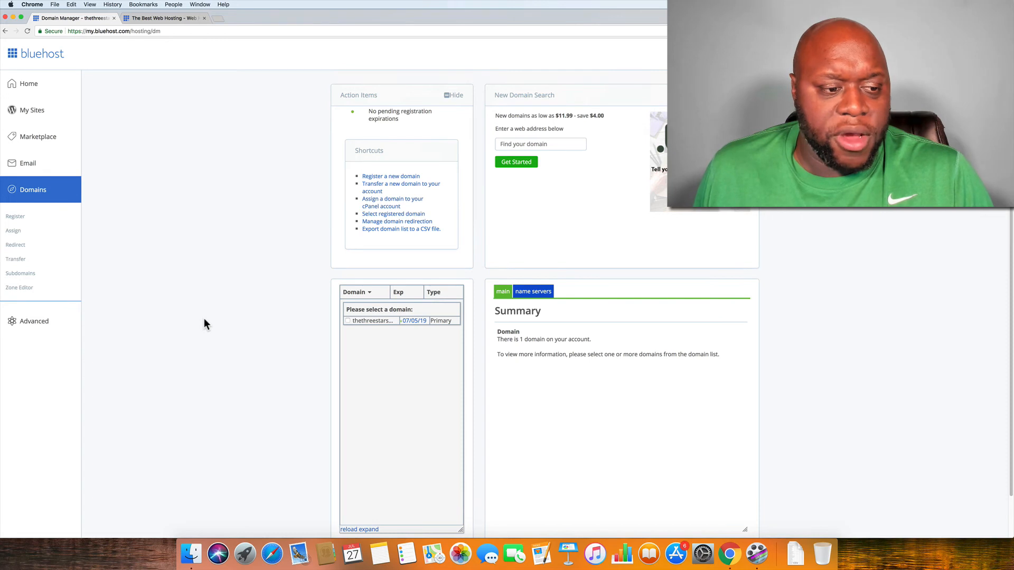
pyautogui.click(29, 84)
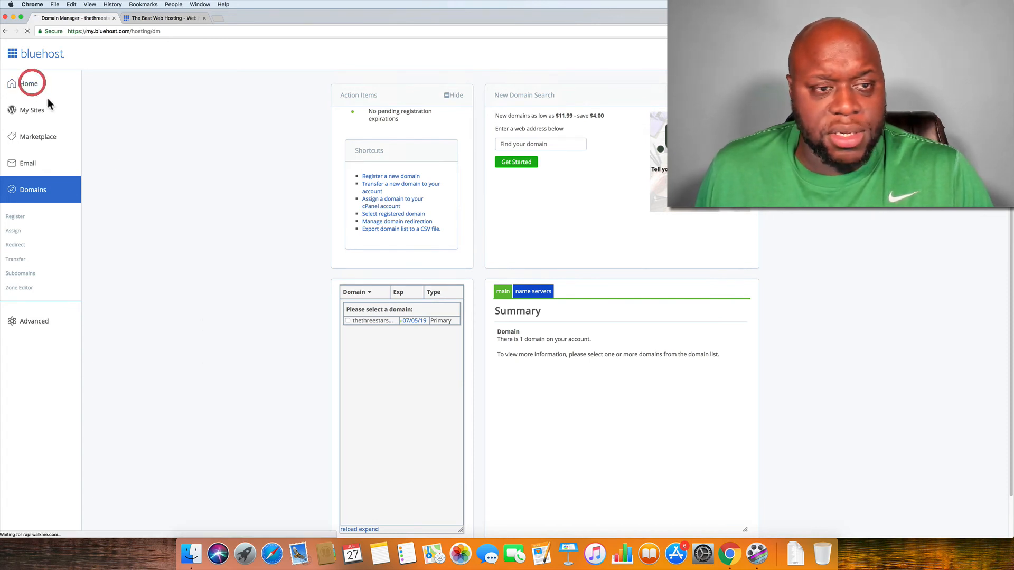
# - Load the Home dashboard with welcome cards, G Suite offer and helpful links
pyautogui.click(29, 83)
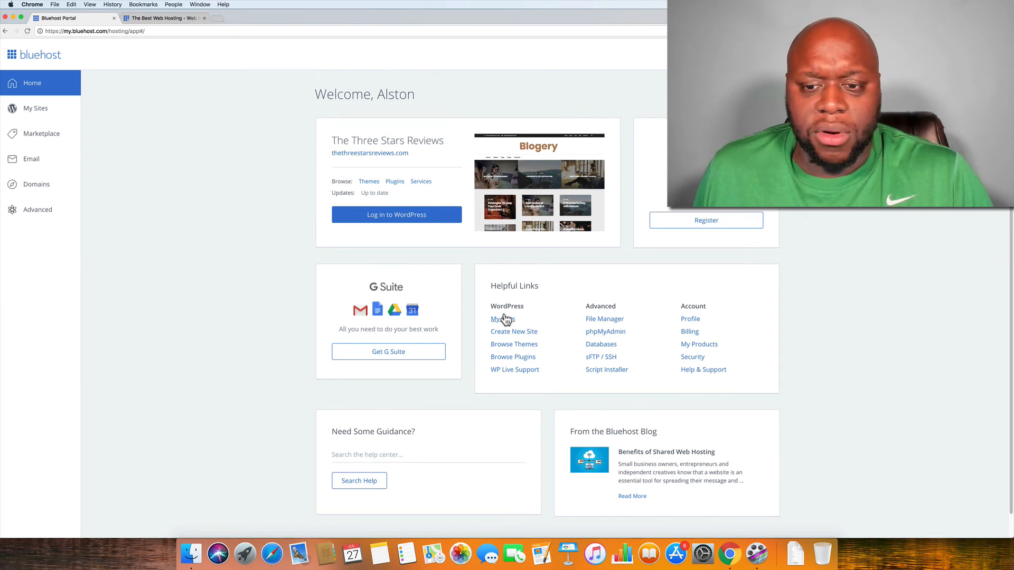
# - Switch to 'The Best Web Hosting' tab and scroll through its hosting features
pyautogui.click(162, 18)
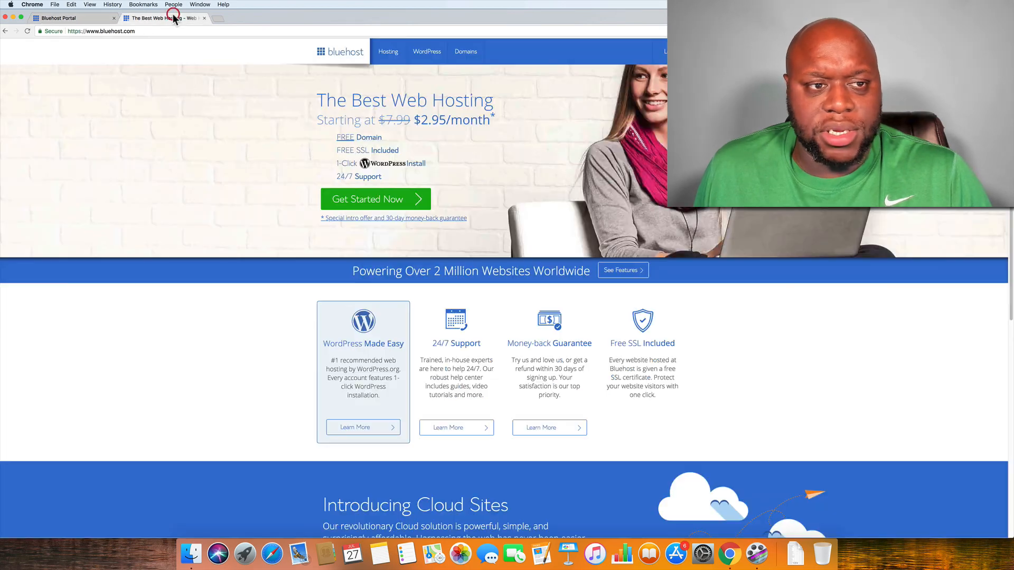
pyautogui.moveTo(467, 342)
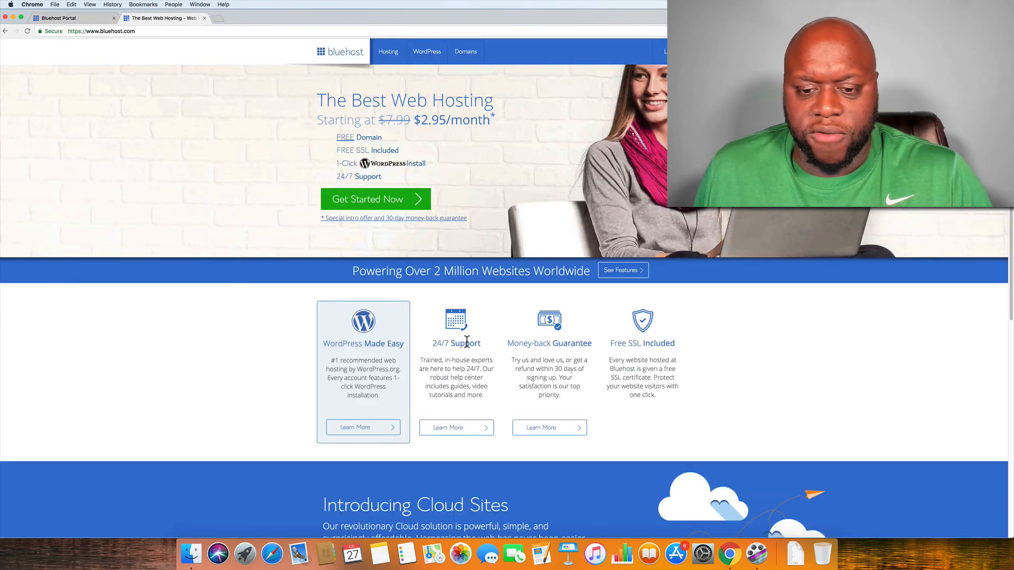
pyautogui.moveTo(504, 343)
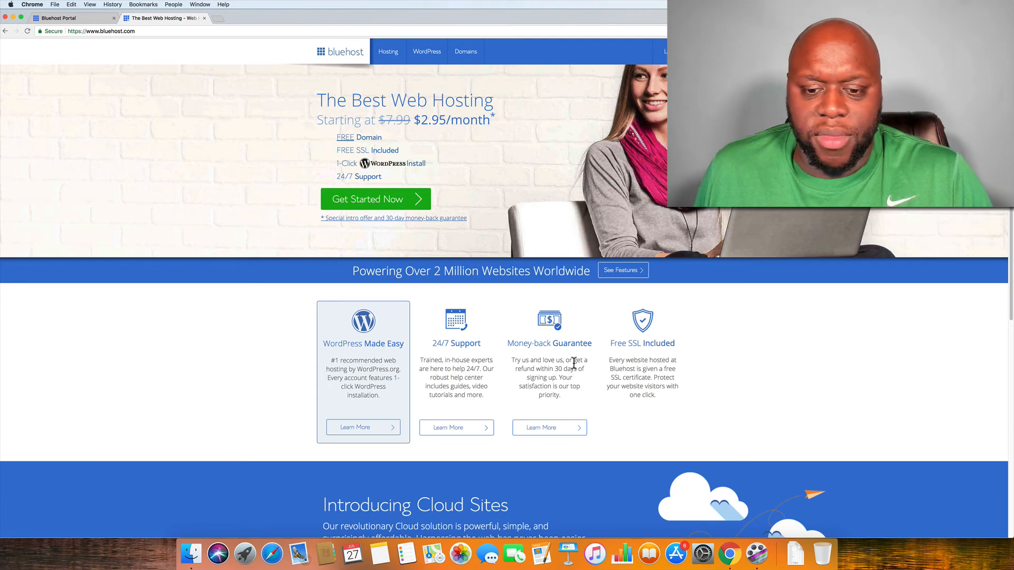
pyautogui.scroll(-3)
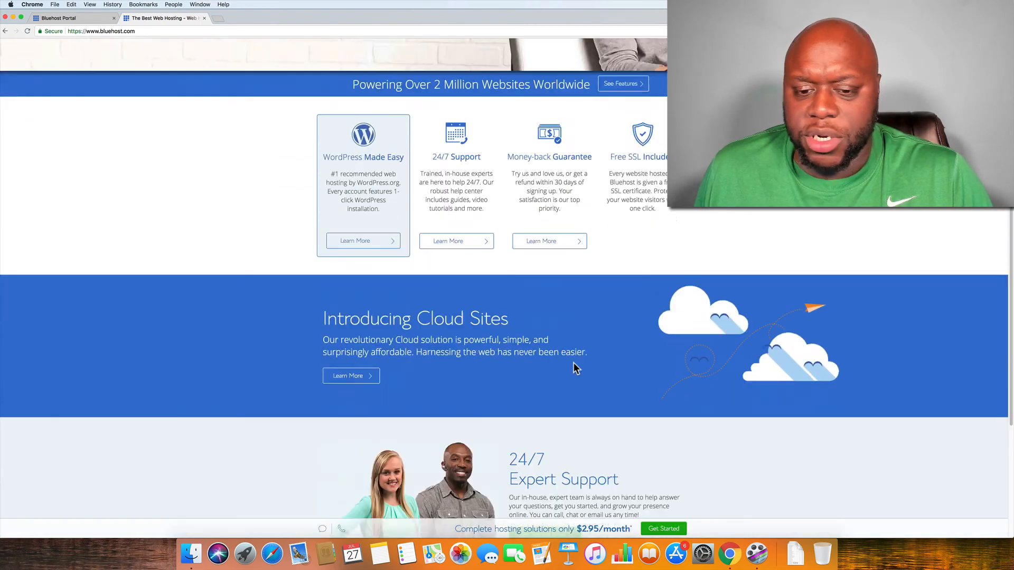
pyautogui.scroll(-3)
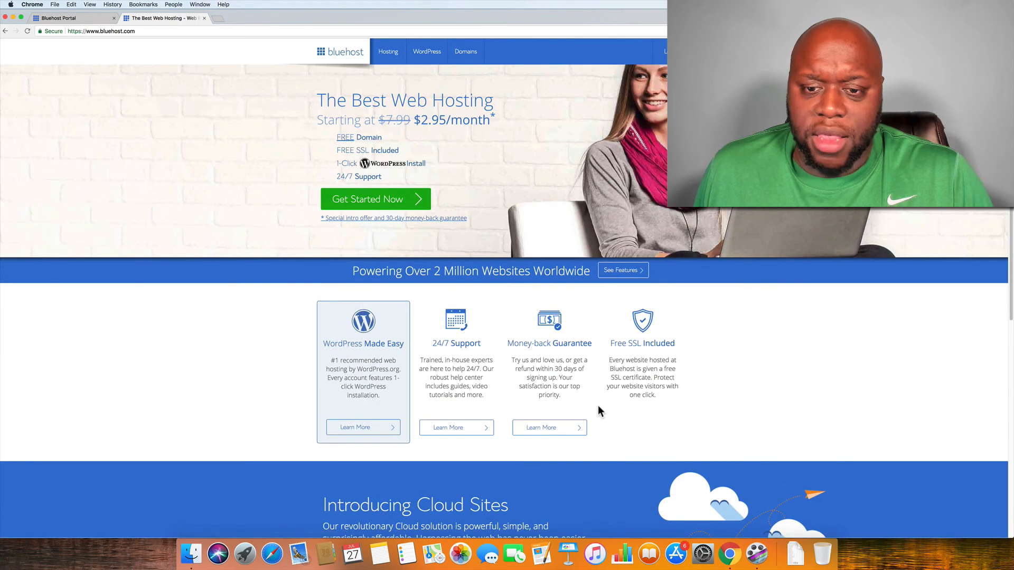
pyautogui.moveTo(507, 233)
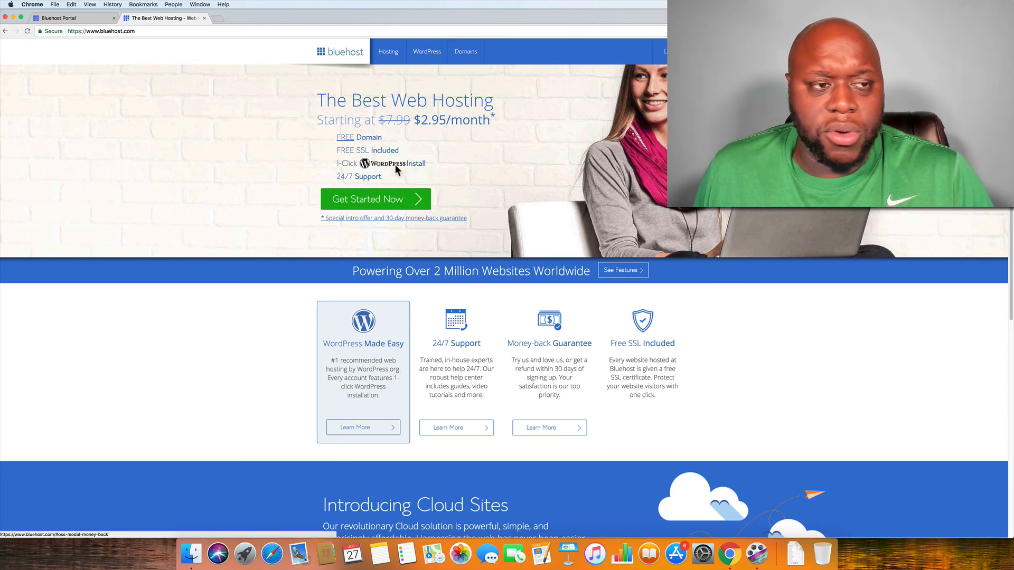
# - Switch to the 'Bluehost Portal' tab showing the home dashboard
pyautogui.click(71, 17)
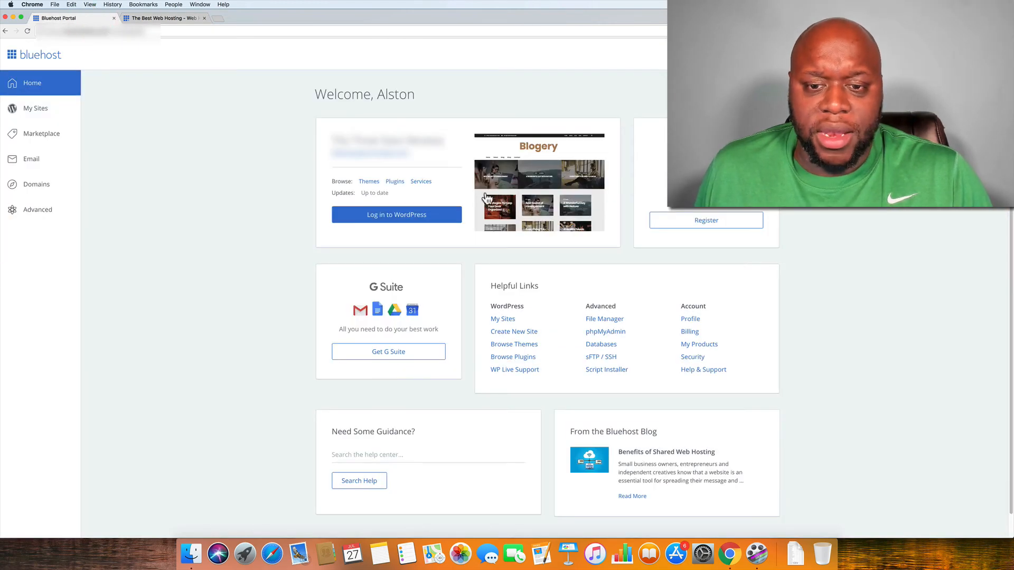
pyautogui.moveTo(750, 306)
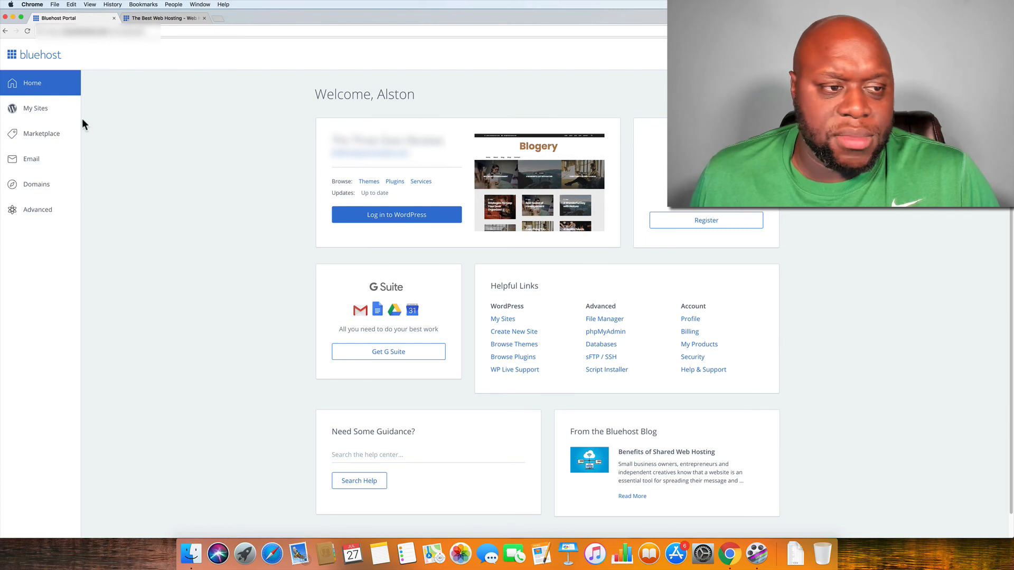
pyautogui.moveTo(126, 138)
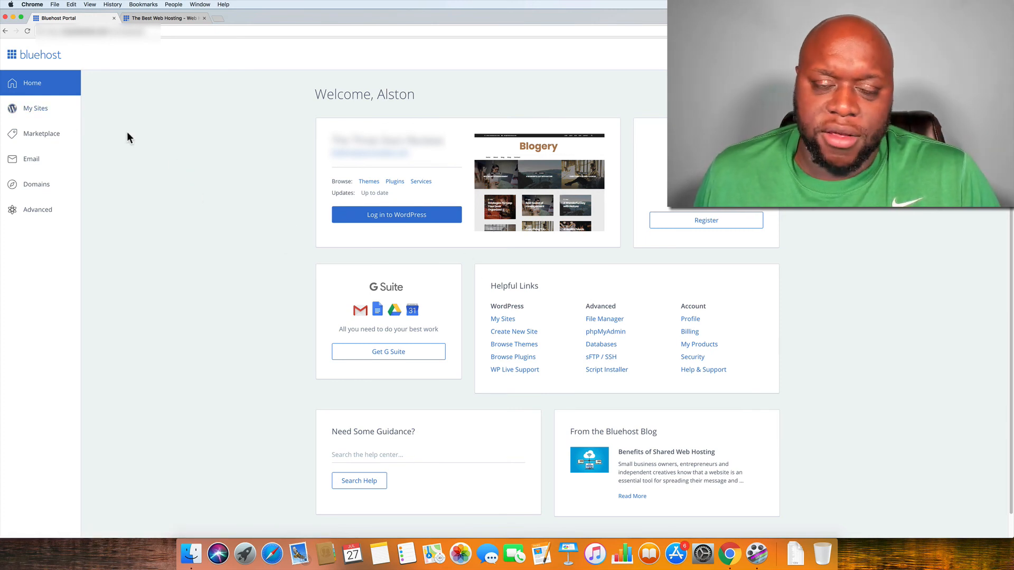
pyautogui.moveTo(172, 212)
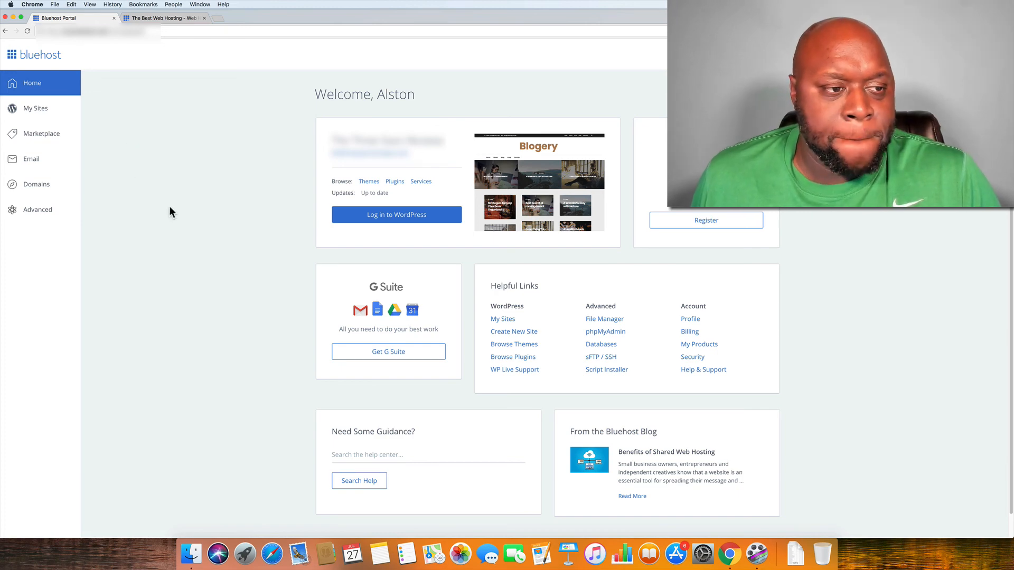
# - Open the Bluehost Marketplace and browse down to Featured Products and Staff Picks
pyautogui.click(41, 133)
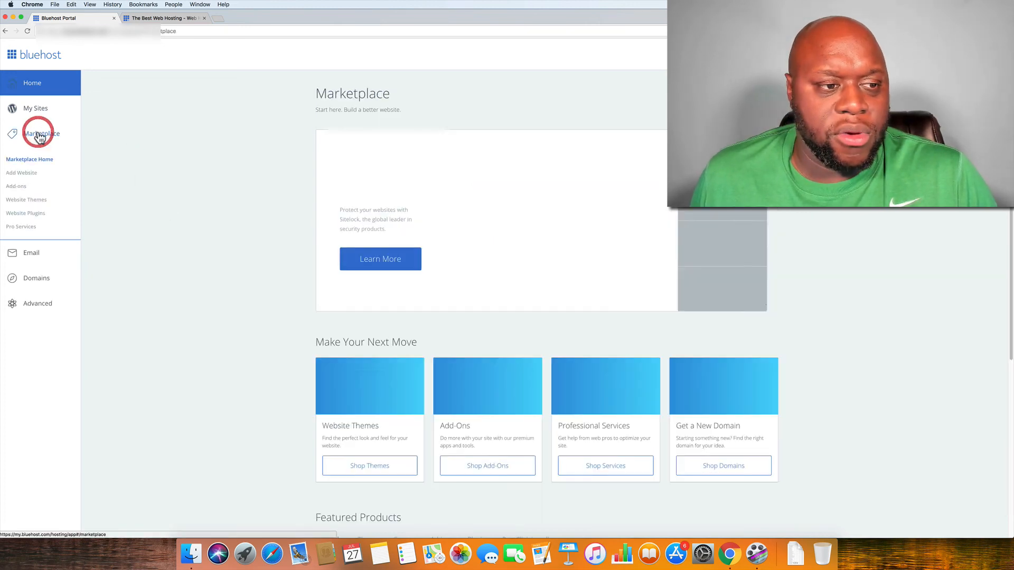
pyautogui.click(40, 134)
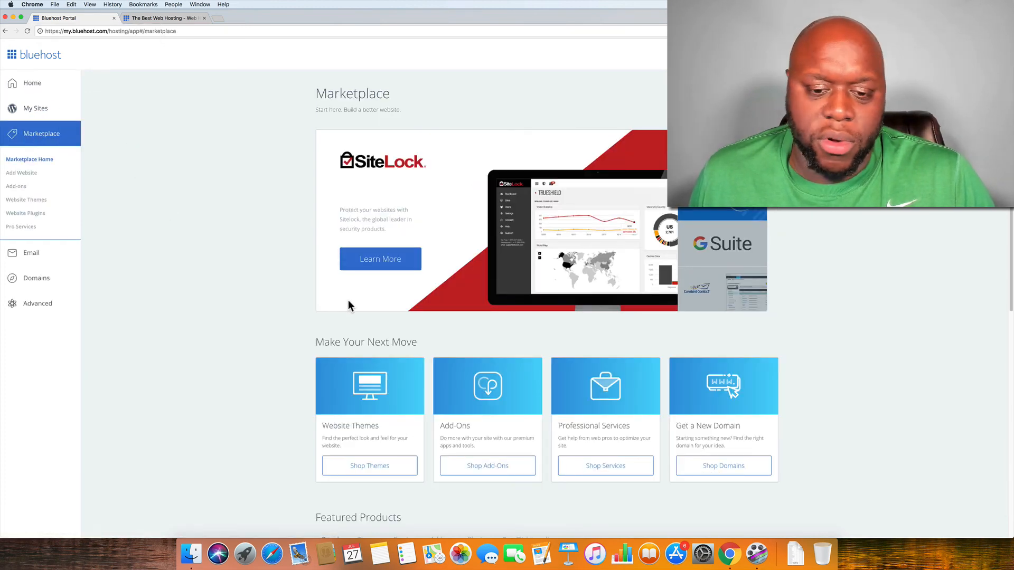
pyautogui.scroll(-3)
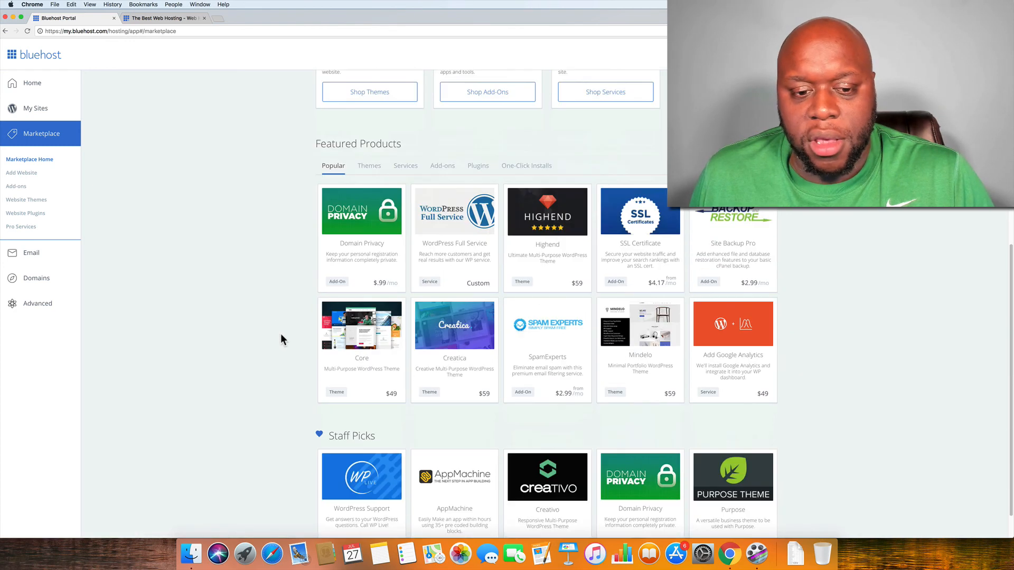
pyautogui.scroll(3)
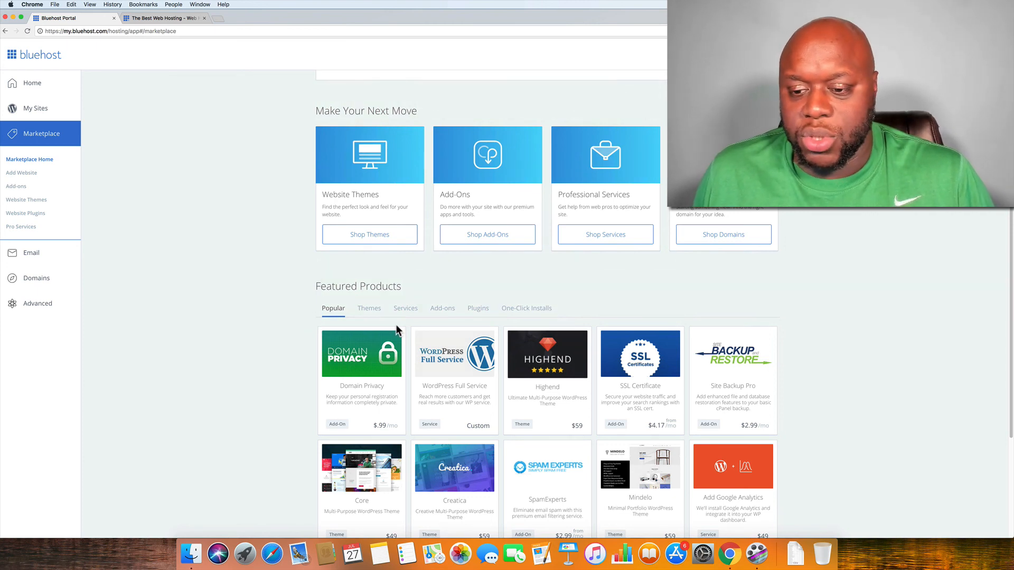
pyautogui.scroll(-3)
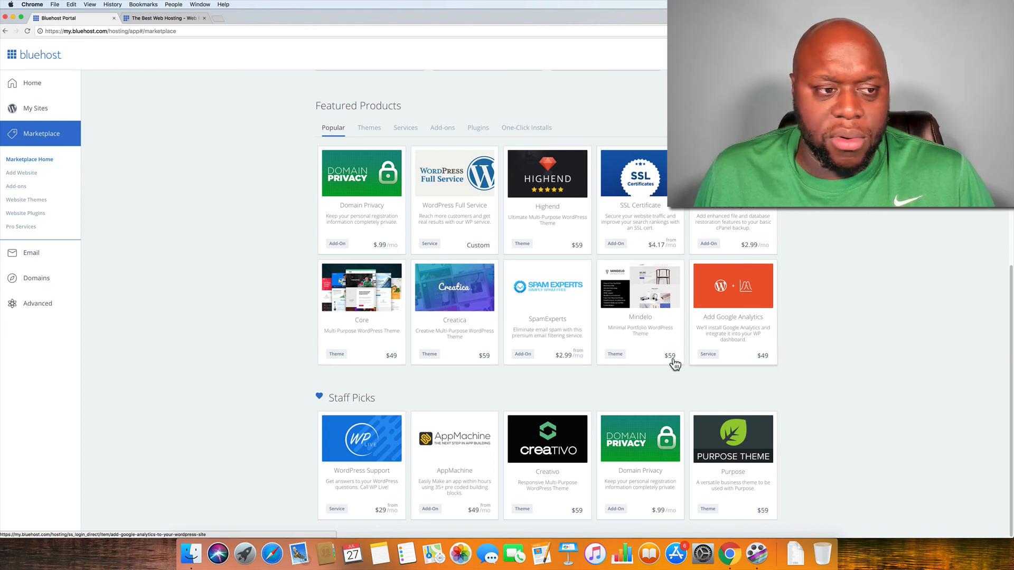
pyautogui.moveTo(213, 297)
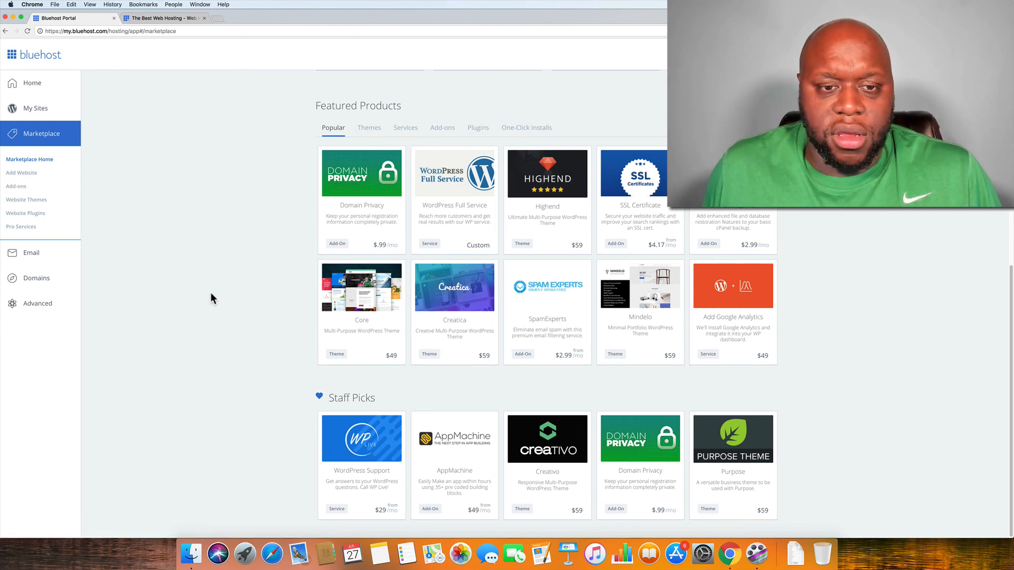
pyautogui.moveTo(235, 289)
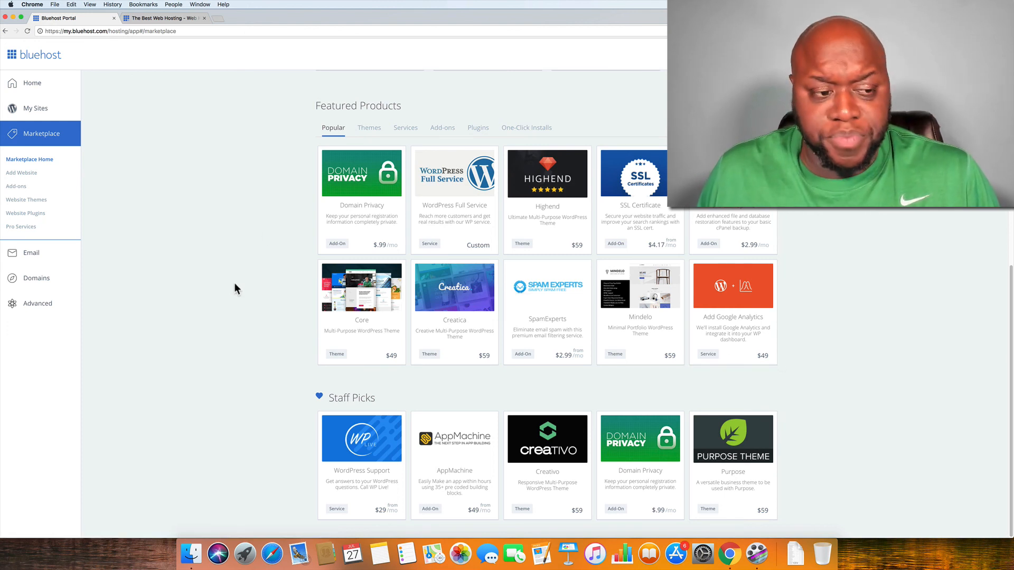